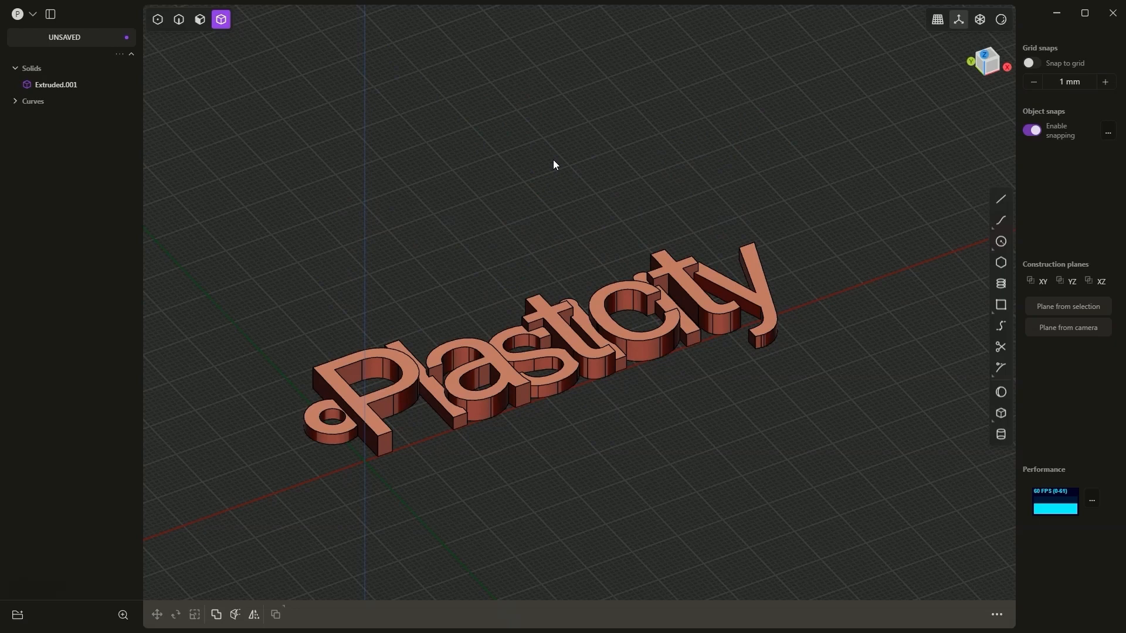
mouse_move(153, 87)
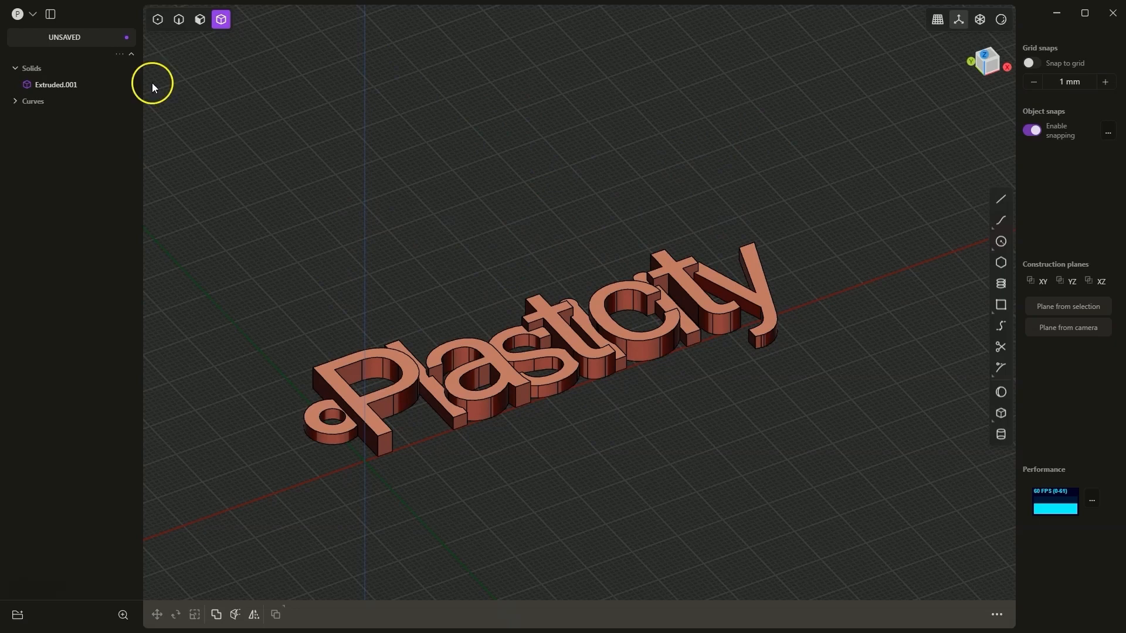
- Start a New File and confirm clearing the old extruded text scene
click(32, 13)
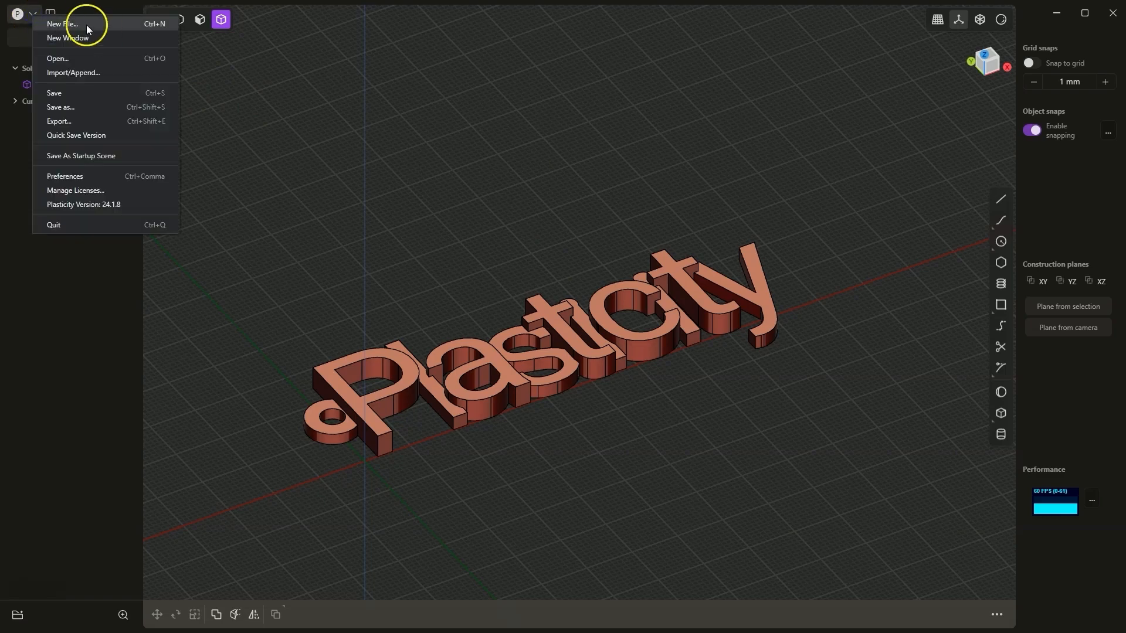
click(61, 23)
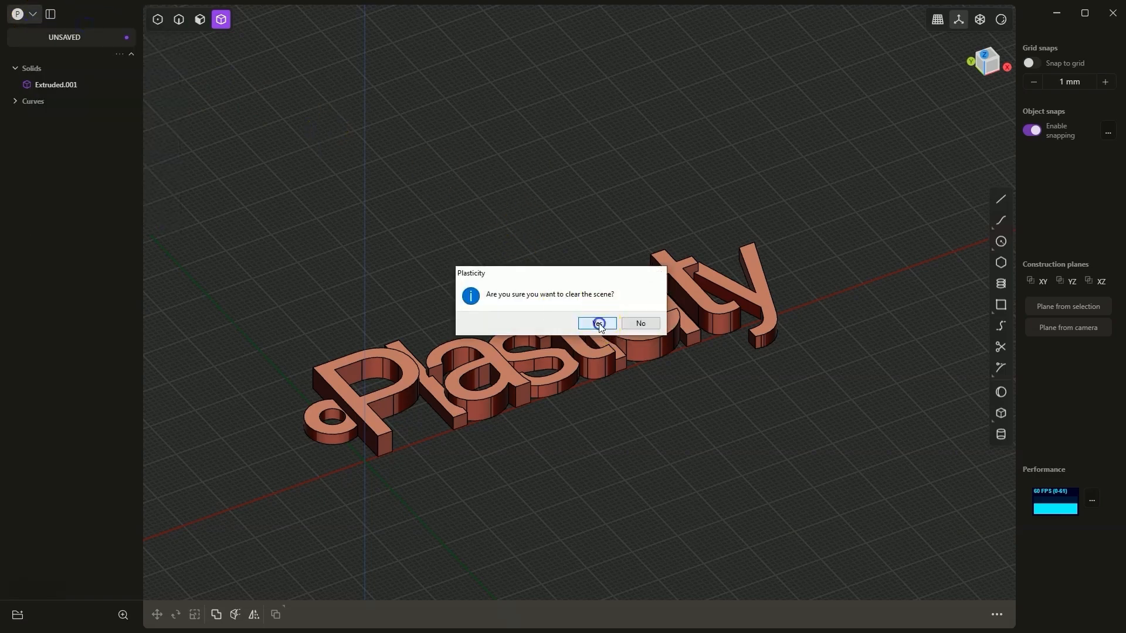
click(596, 323)
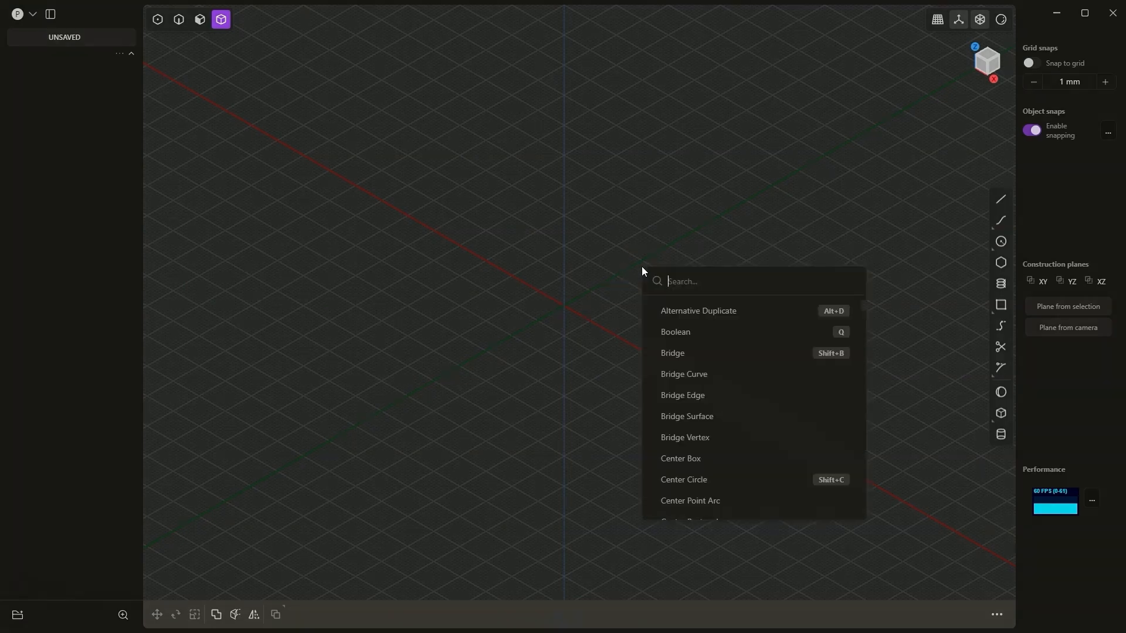
- Create a 'Plasticity' text object with font Roboto and size 0.025
text(text)
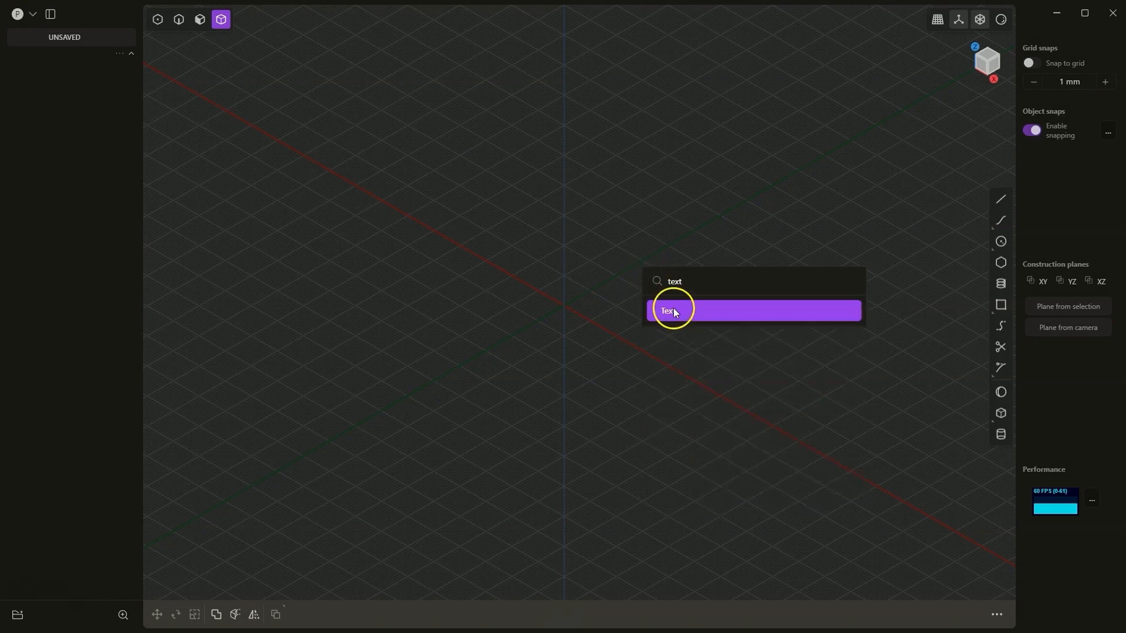
click(668, 310)
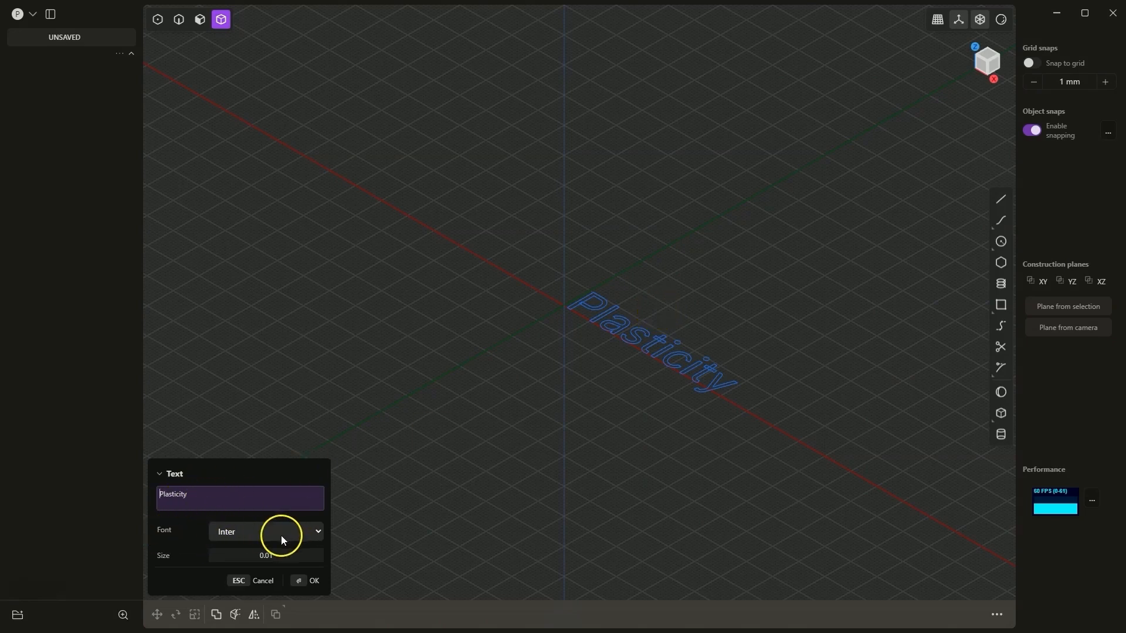
click(265, 531)
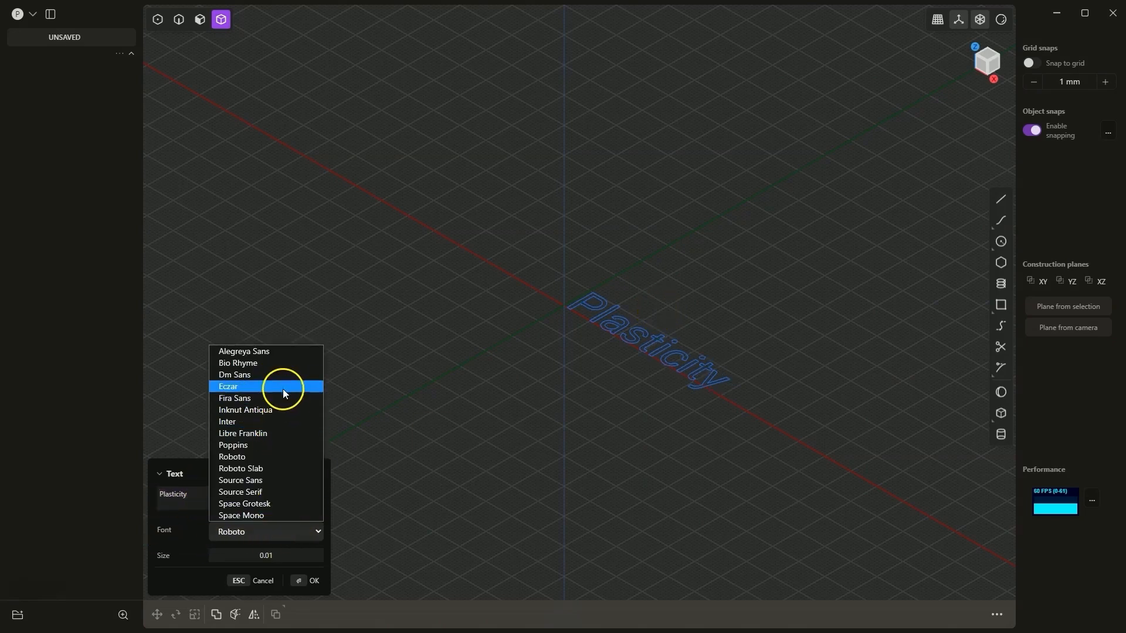
mouse_move(265, 457)
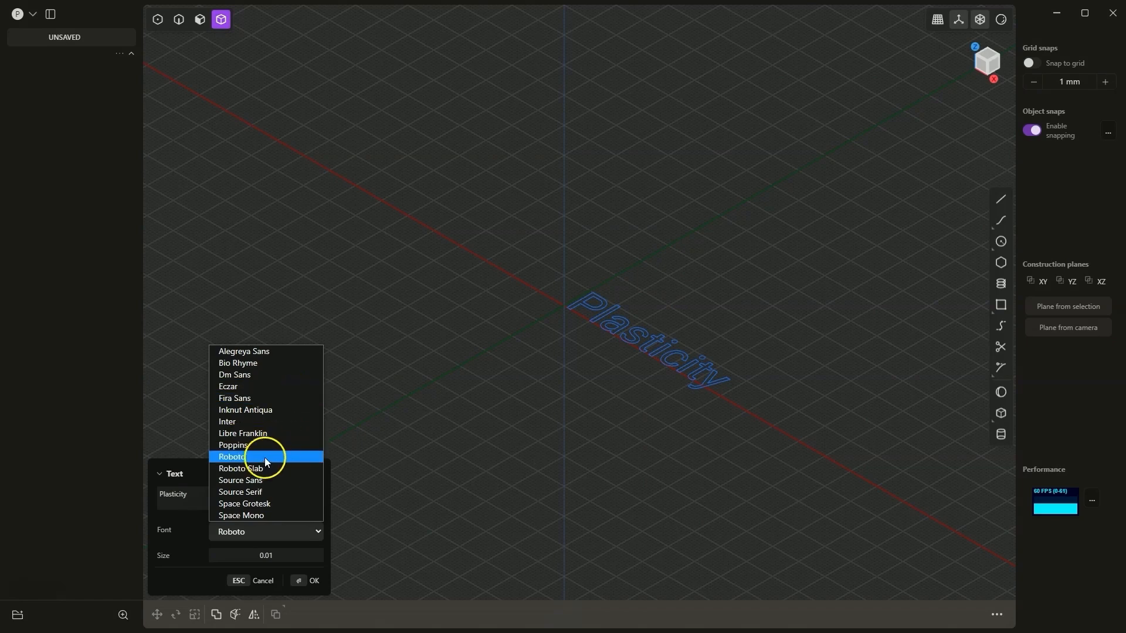
click(231, 456)
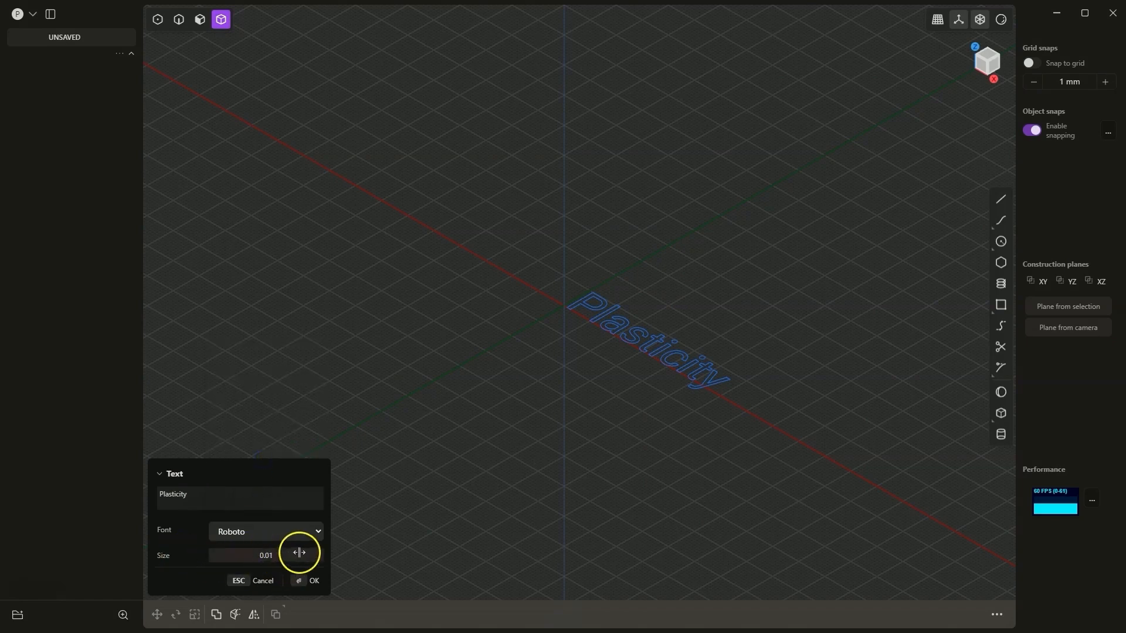
click(266, 556)
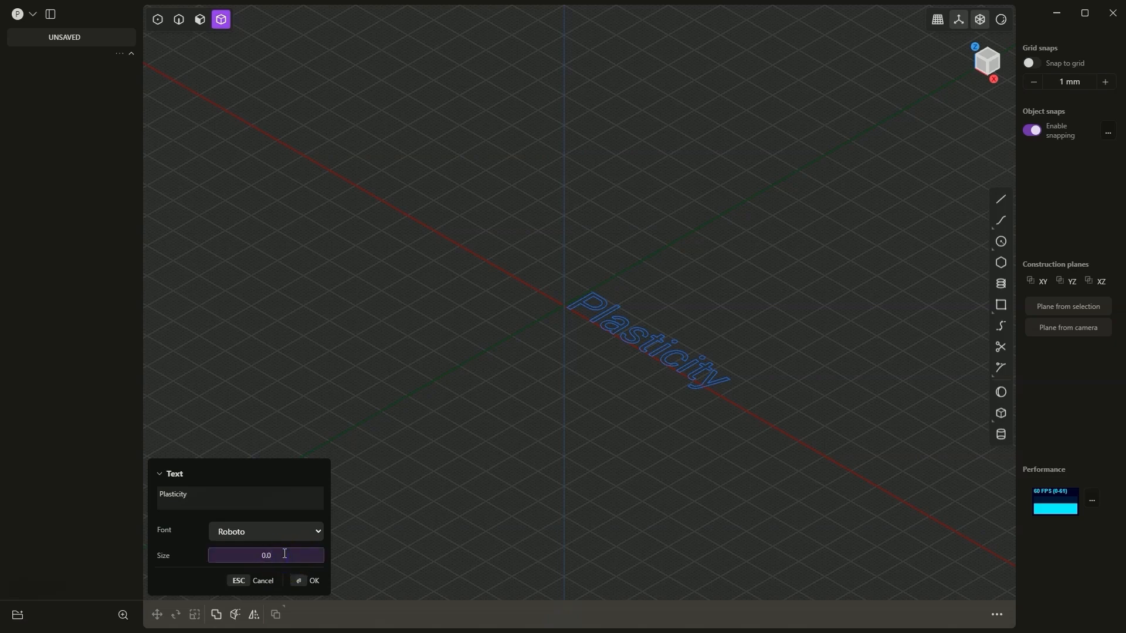
text(0.025)
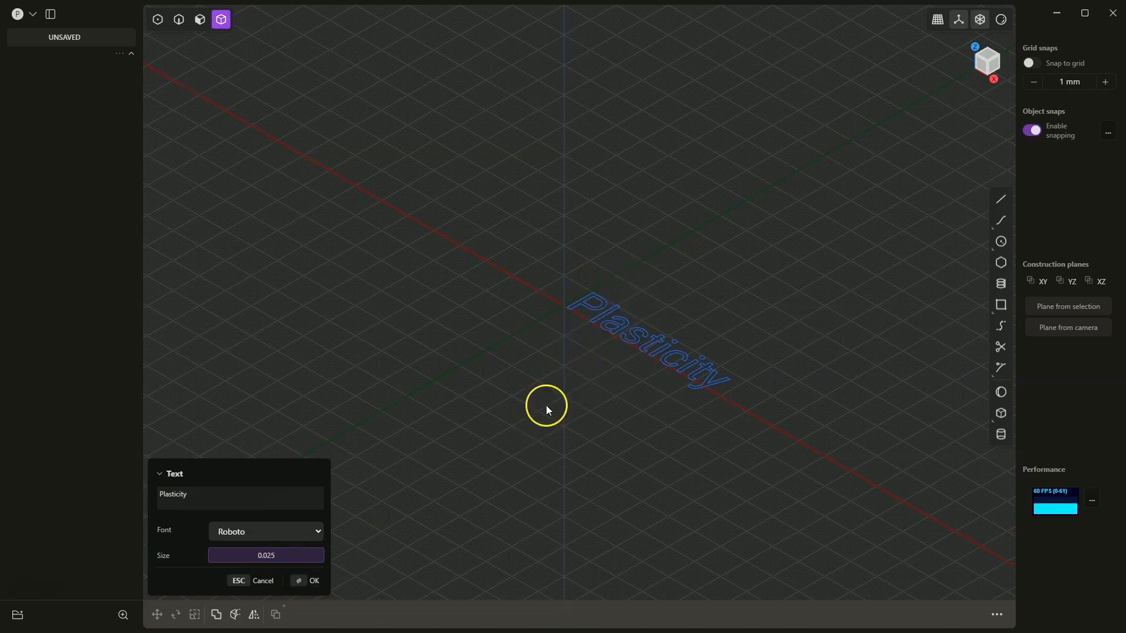
- Confirm the text as 14 letter curves and switch to Face selection mode
click(313, 580)
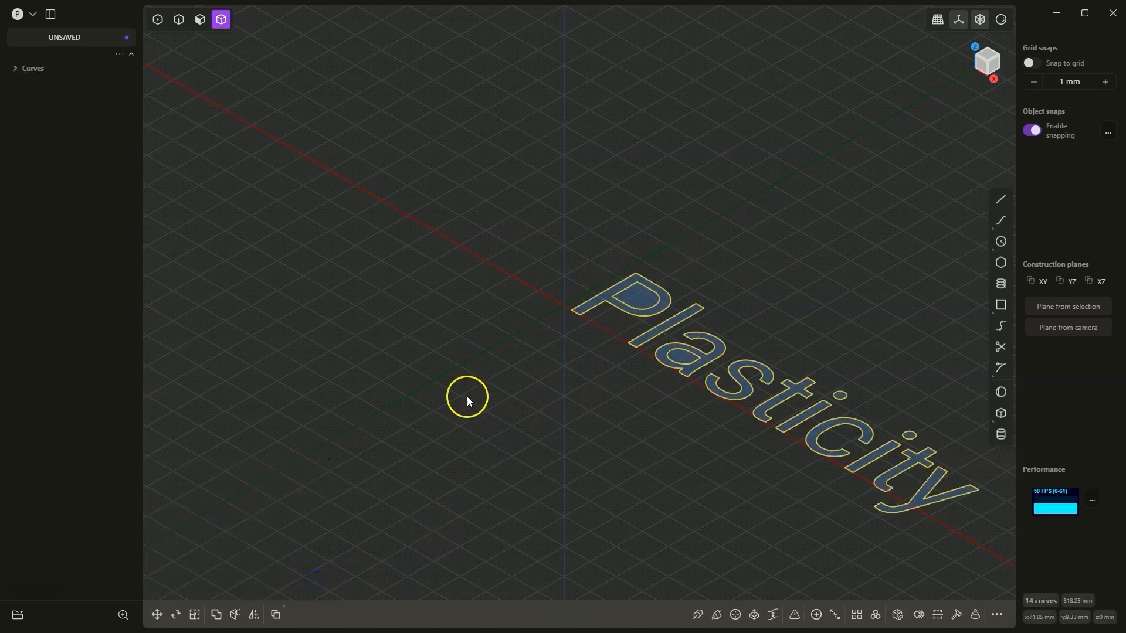
drag(467, 401, 493, 340)
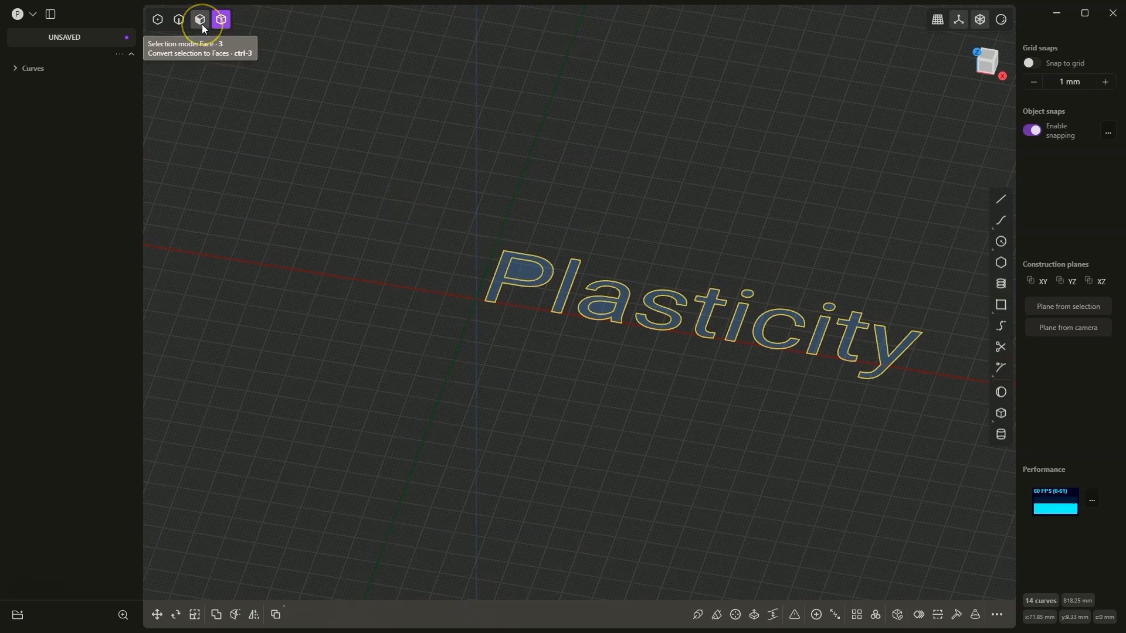
click(200, 19)
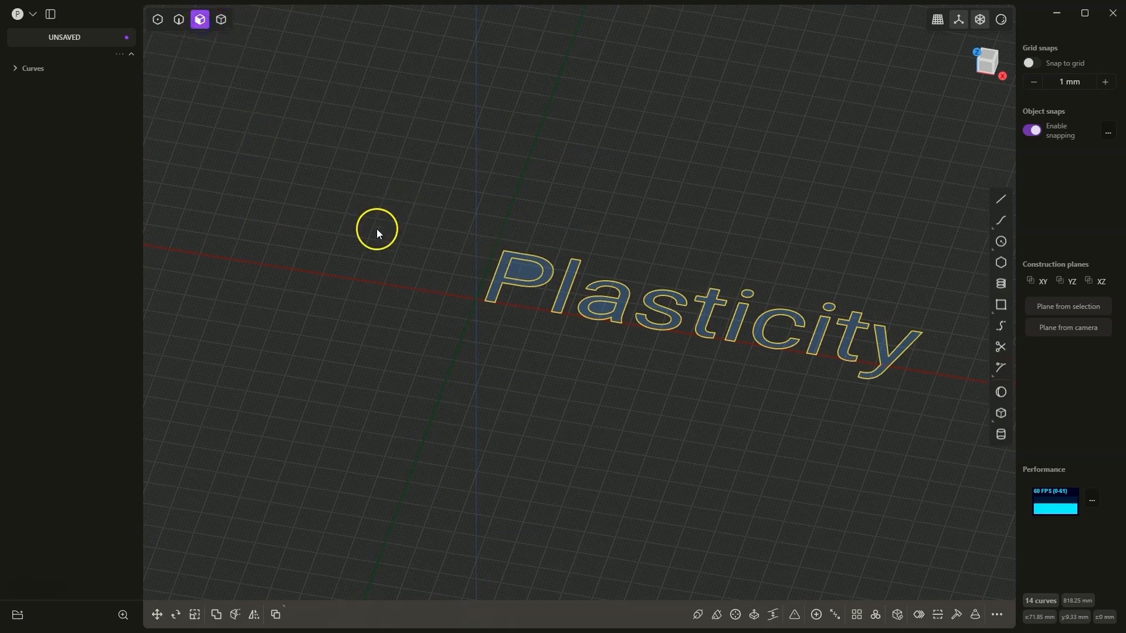
- Extrude the first letter regions upward into separate solid bodies
click(934, 615)
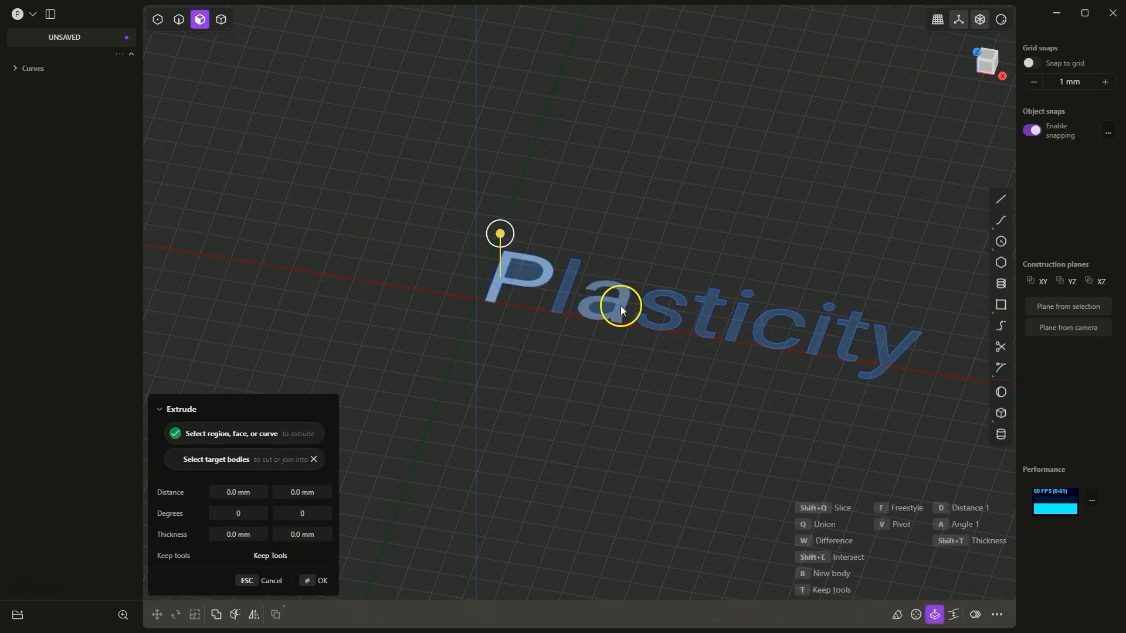
mouse_move(607, 300)
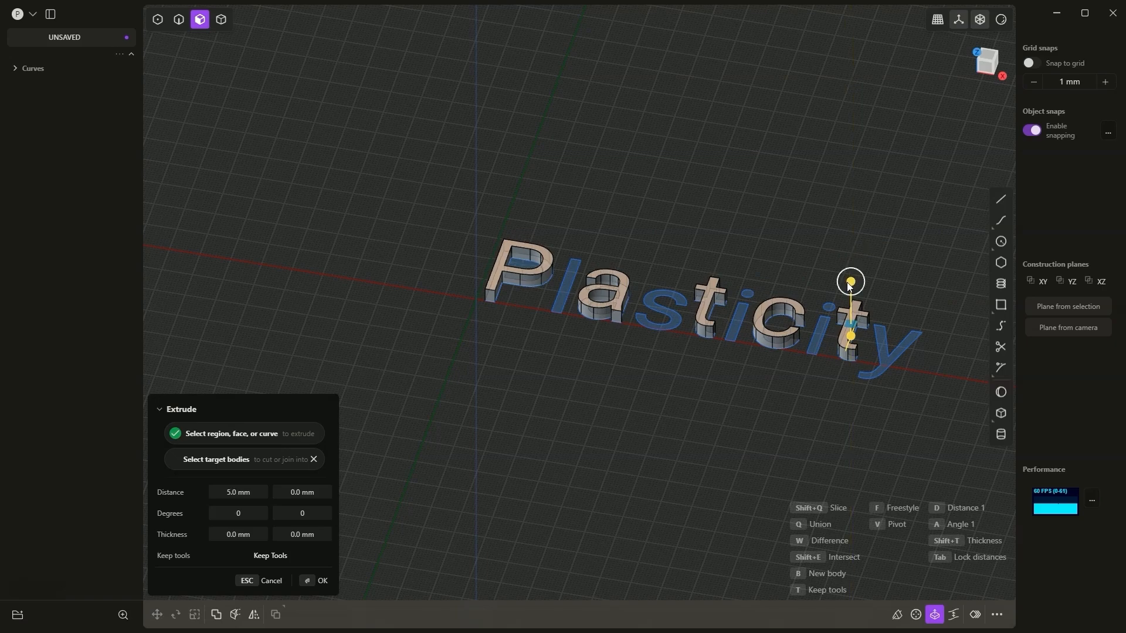
click(321, 581)
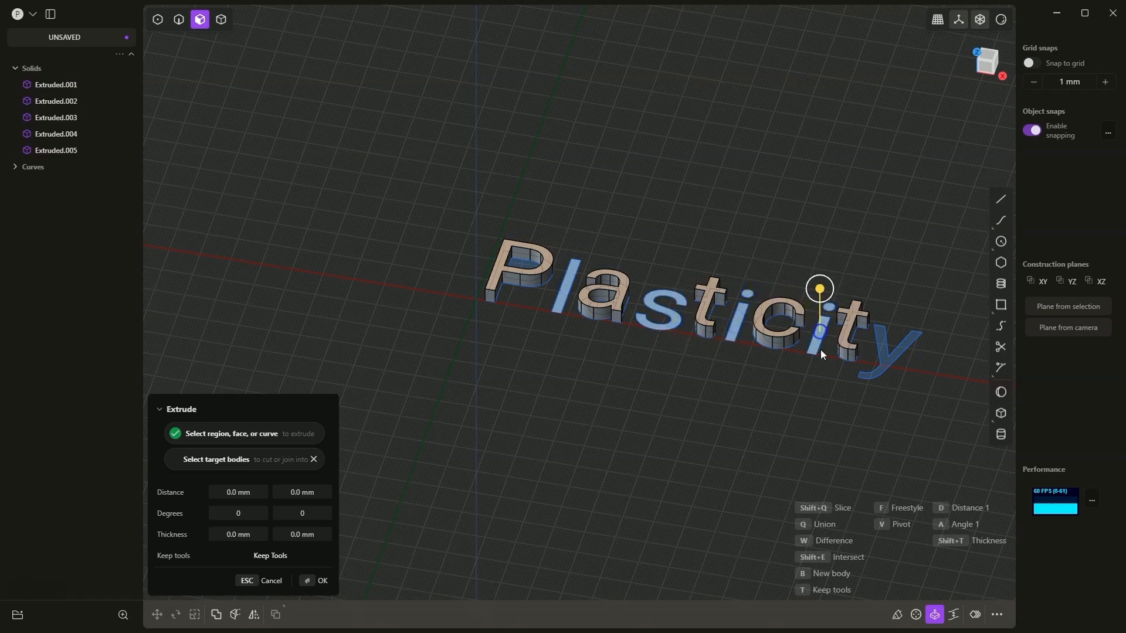
- Extrude the remaining letter regions to about 3 mm, giving twelve solids
drag(819, 289, 886, 309)
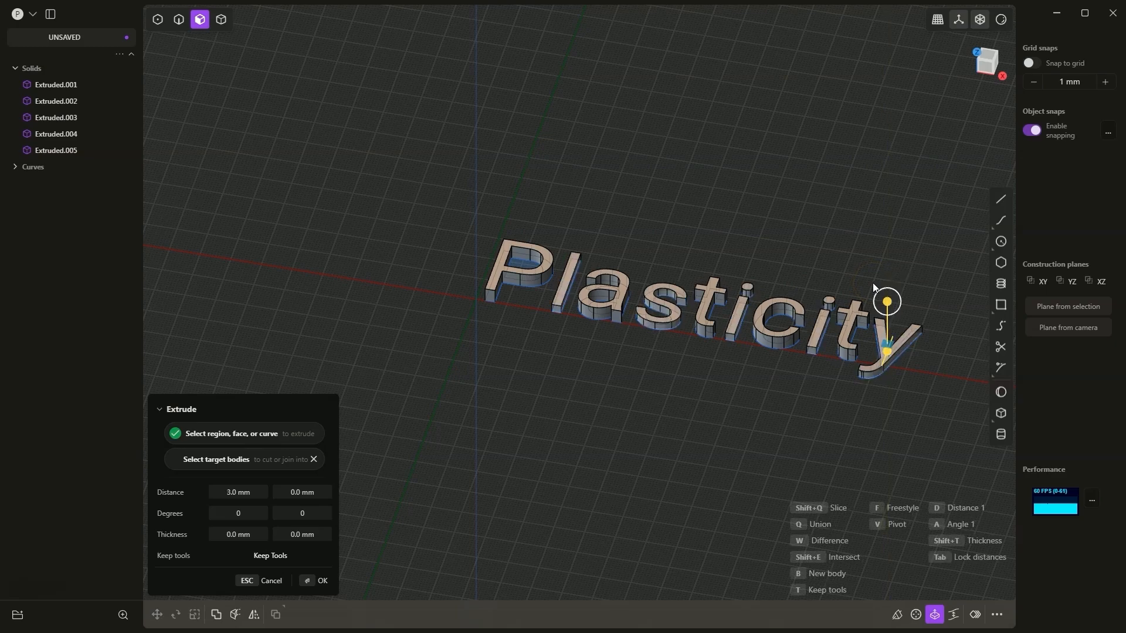
click(317, 580)
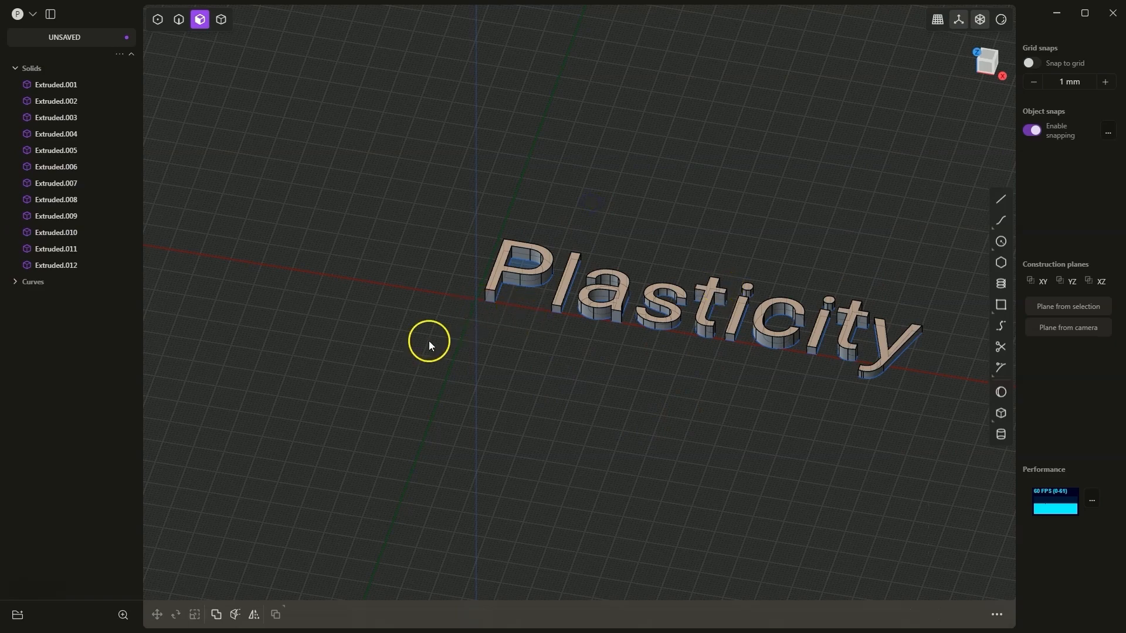
- Hide the 14 original text curves in the outliner's Curves group
click(15, 282)
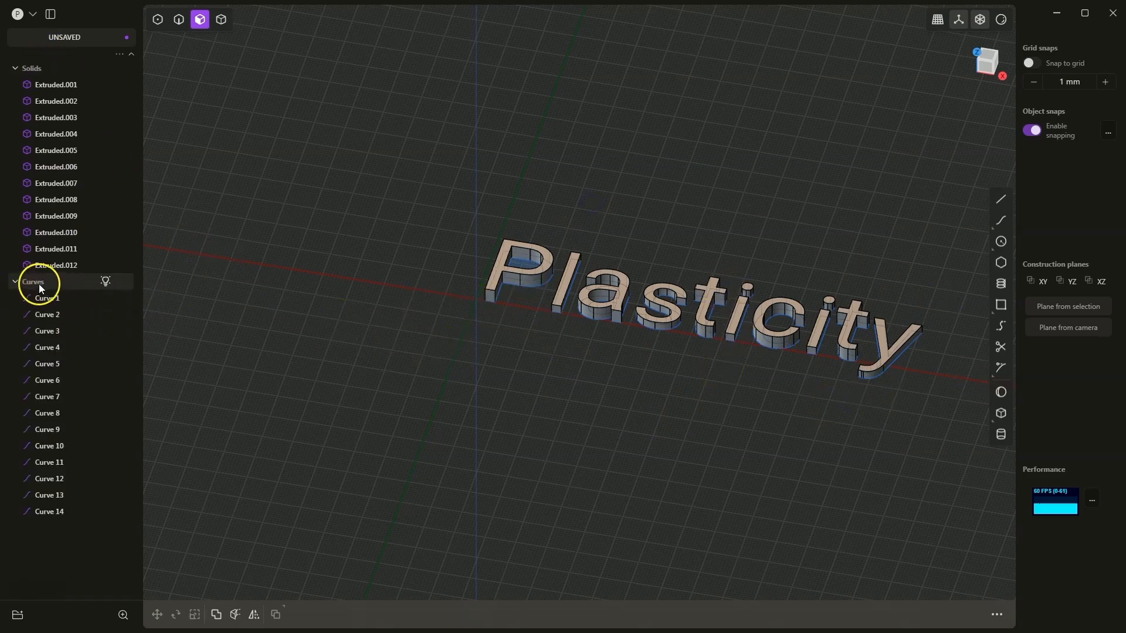
click(32, 281)
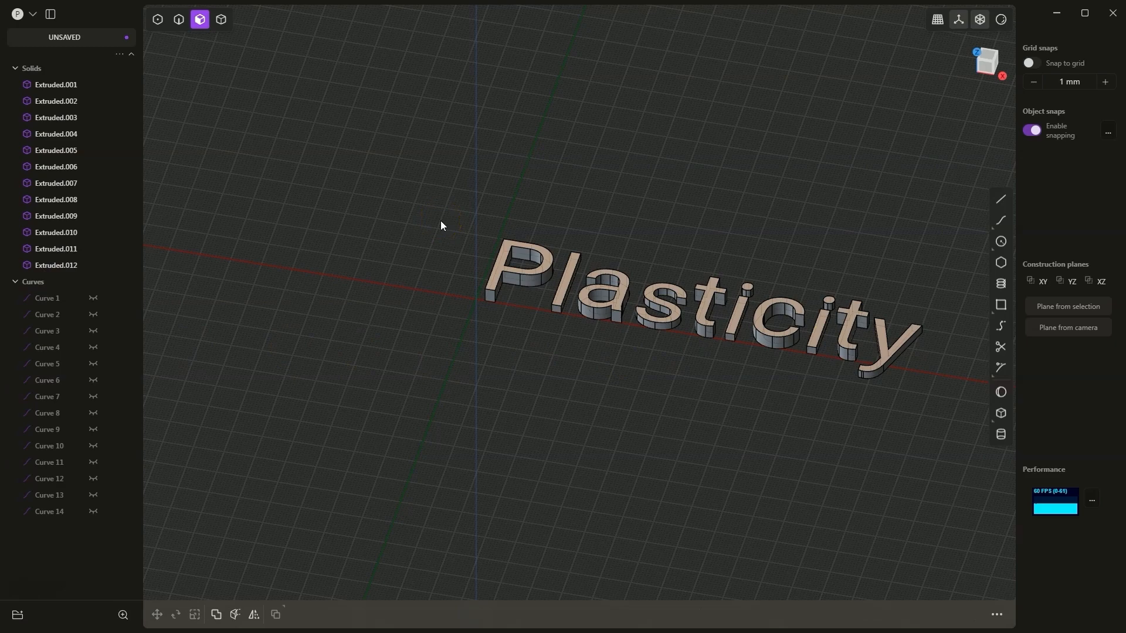
- View the text from the top and switch to Body selection mode
click(986, 58)
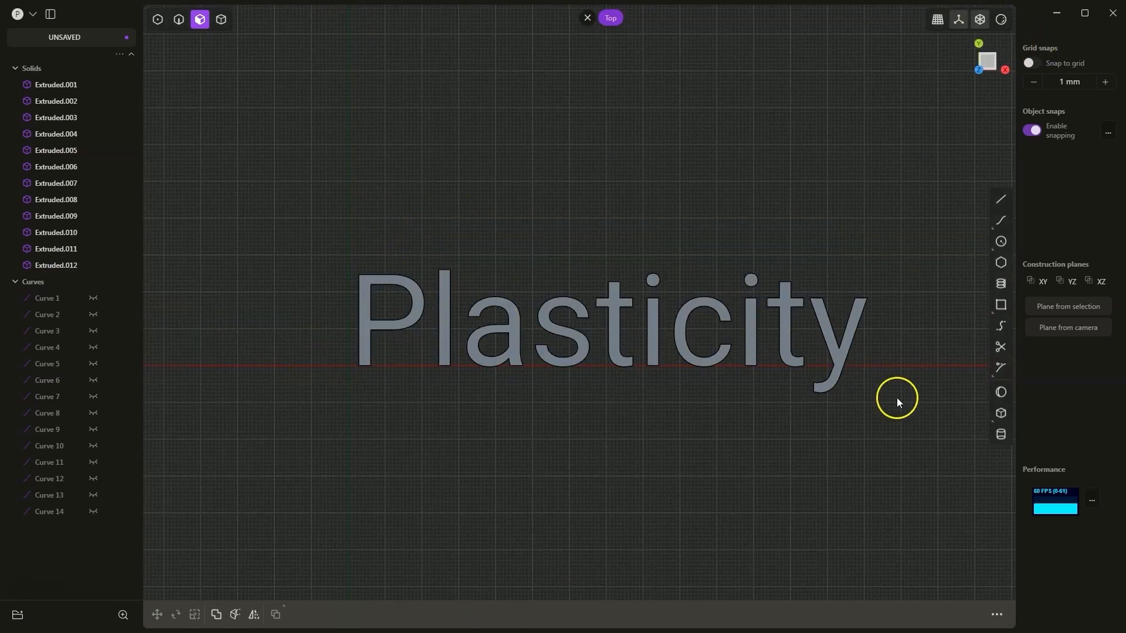
mouse_move(221, 19)
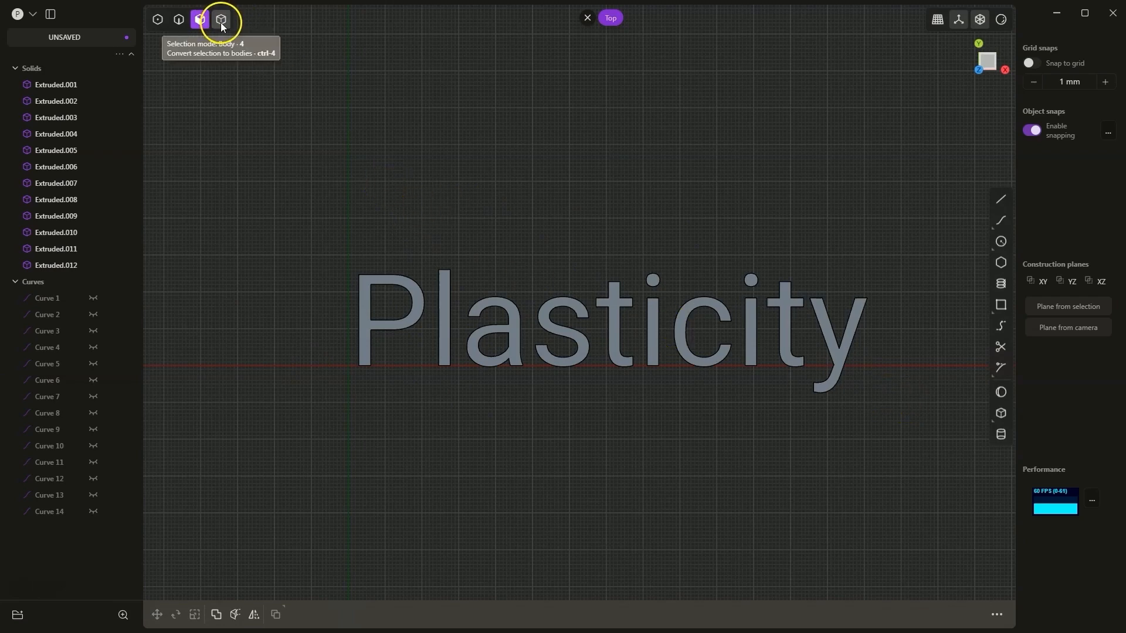
click(221, 18)
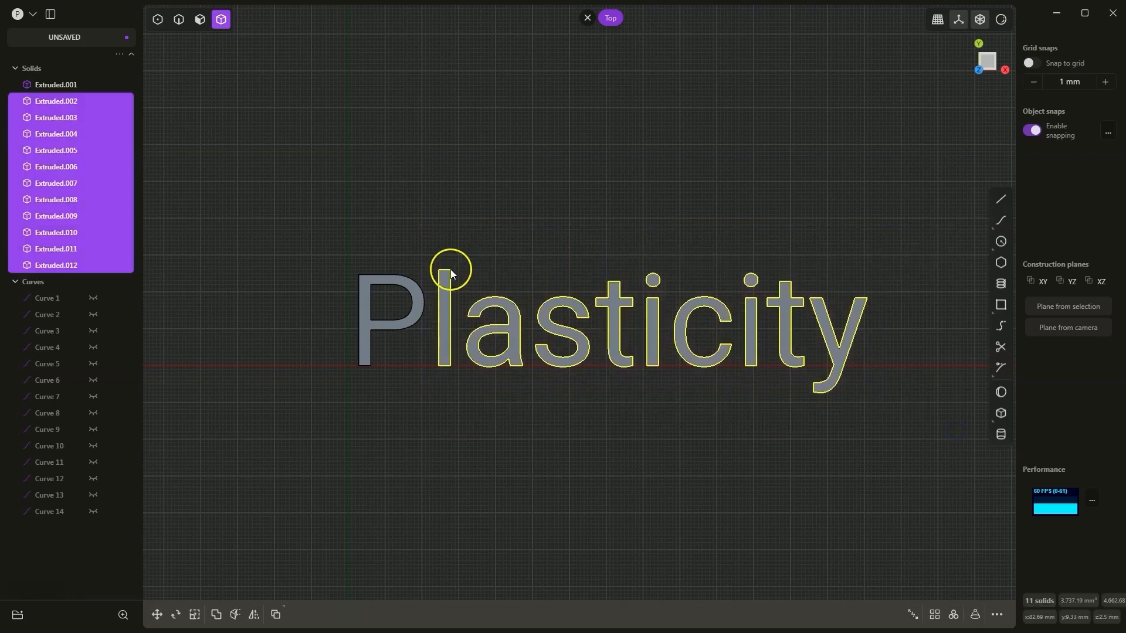
mouse_move(334, 438)
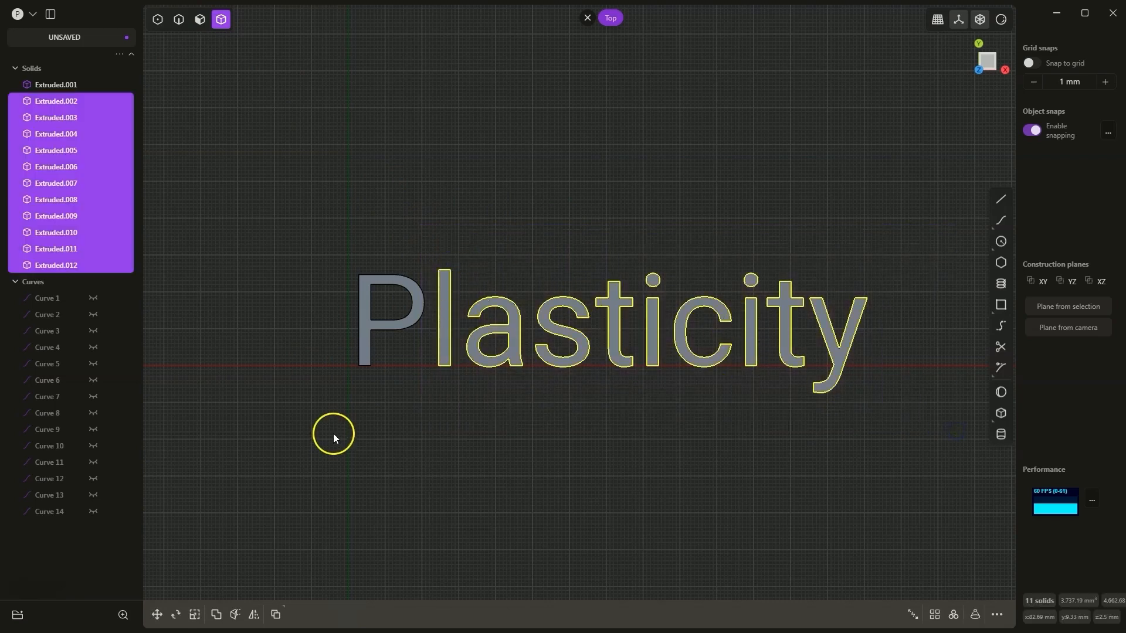
mouse_move(156, 614)
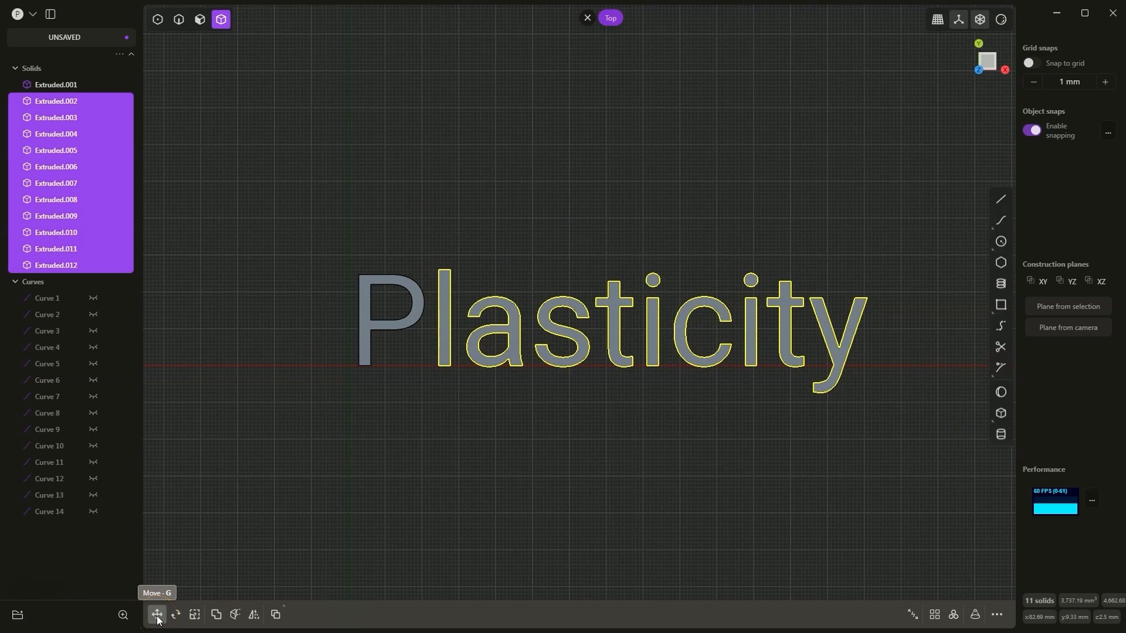
- Move the trailing letters left along X so they overlap the P and each other
click(156, 615)
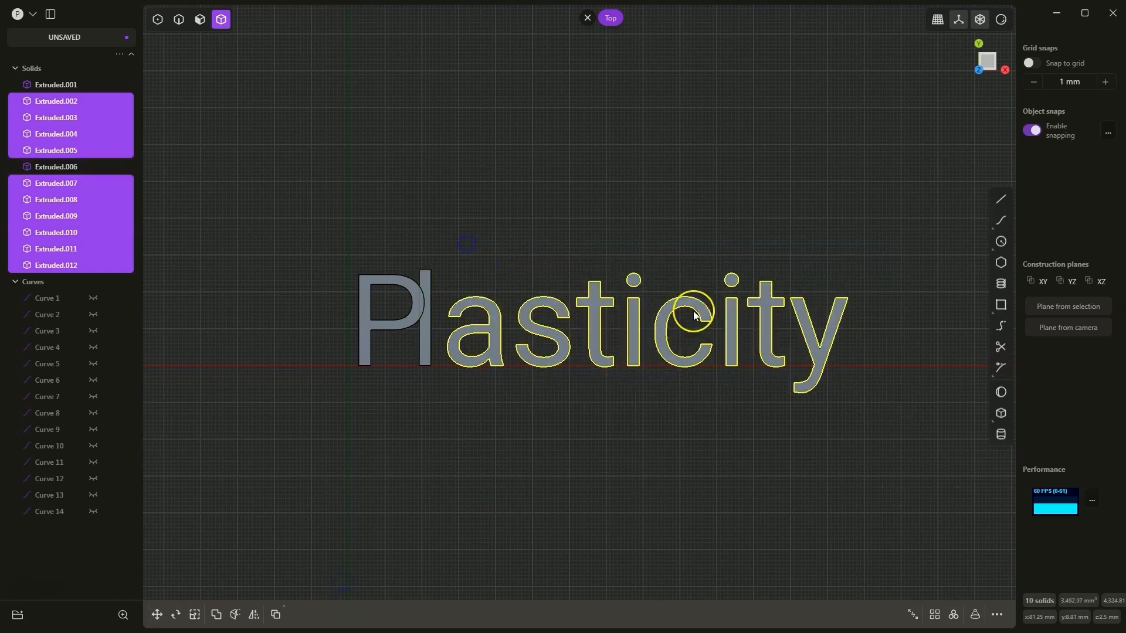
drag(693, 317, 663, 332)
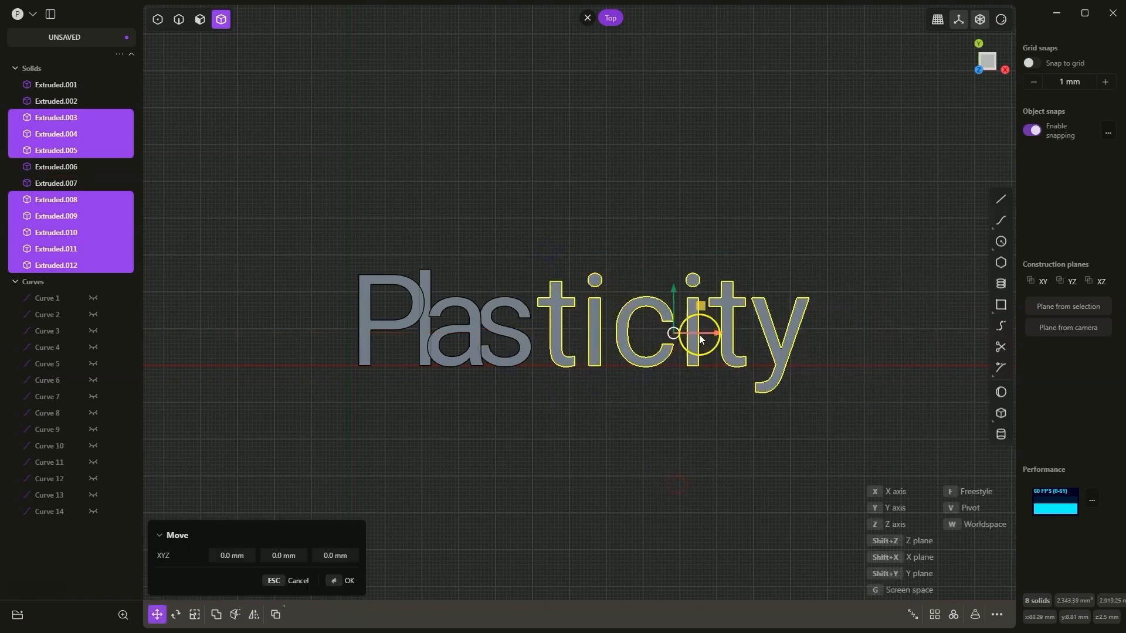
drag(700, 333, 700, 332)
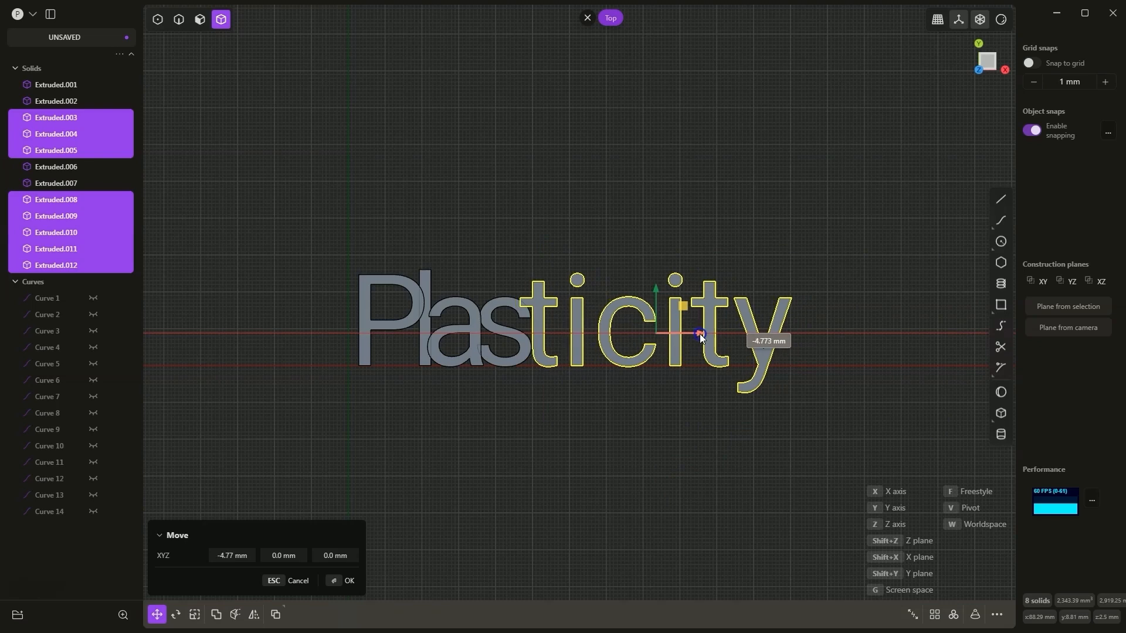
drag(700, 333, 653, 333)
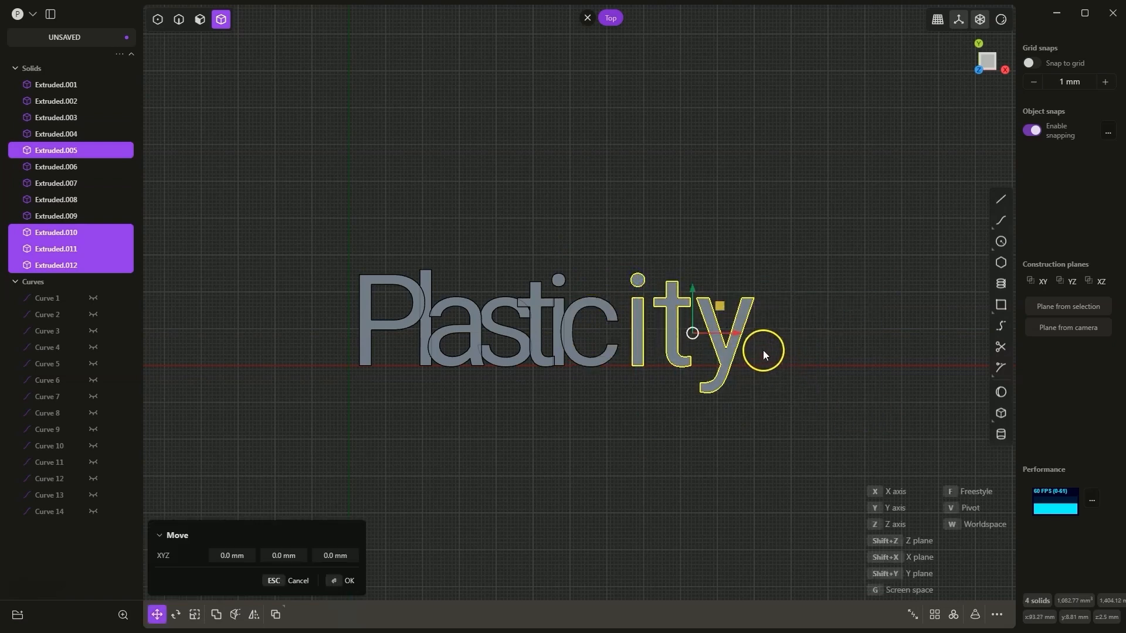
- Slide the 'ity' letters and the y further left into overlap and confirm the move
drag(761, 352, 720, 333)
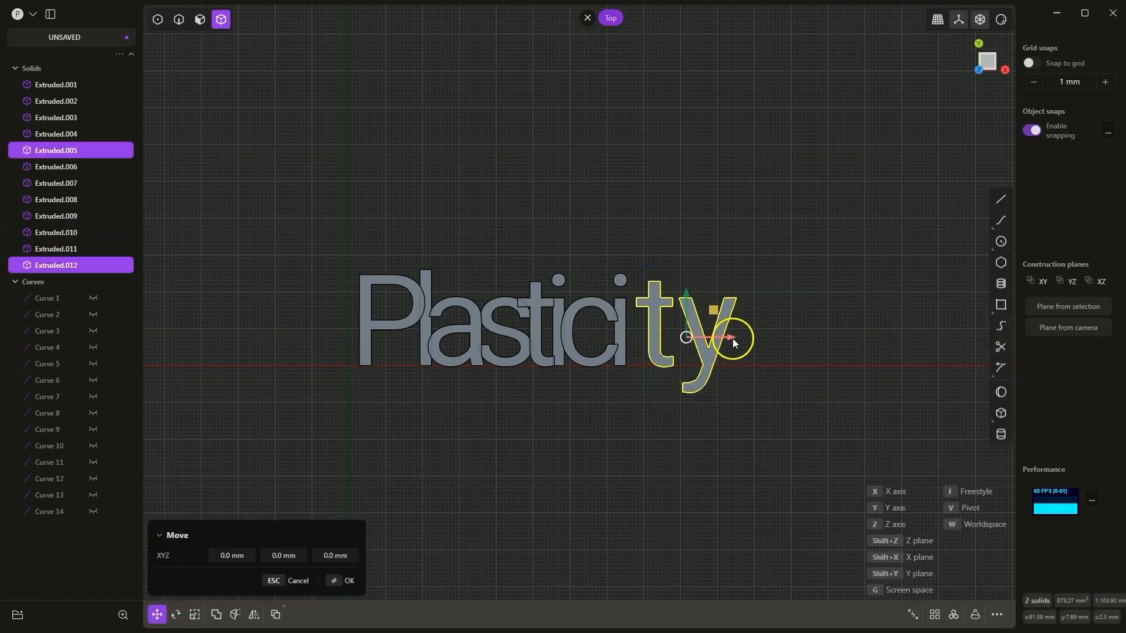
drag(732, 342, 744, 388)
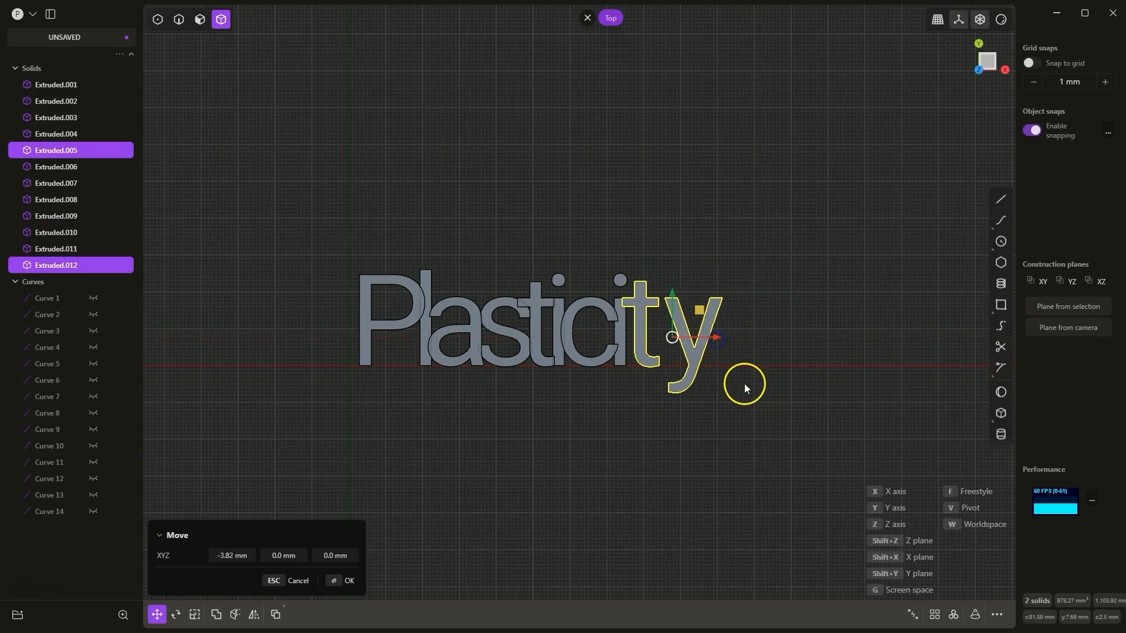
click(349, 580)
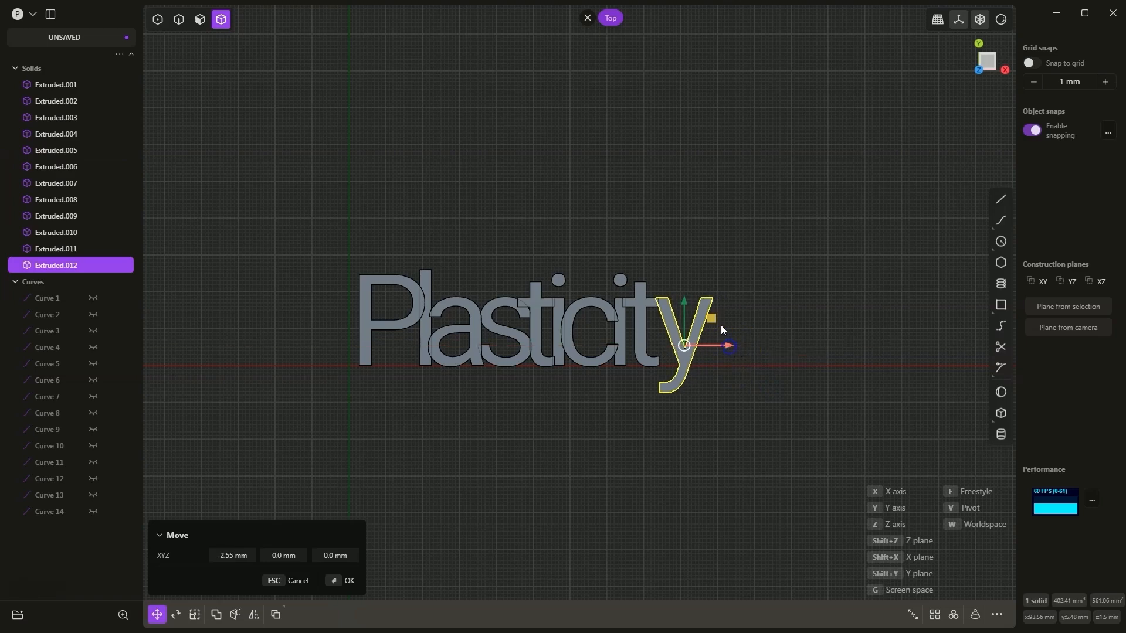
drag(726, 345, 722, 330)
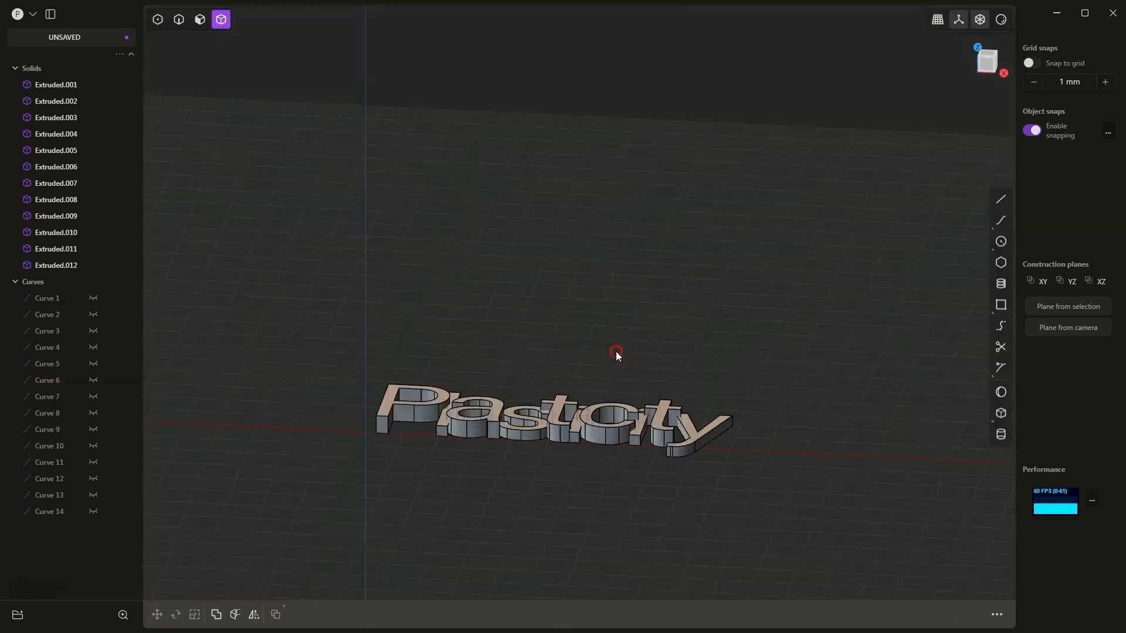
drag(615, 355, 855, 409)
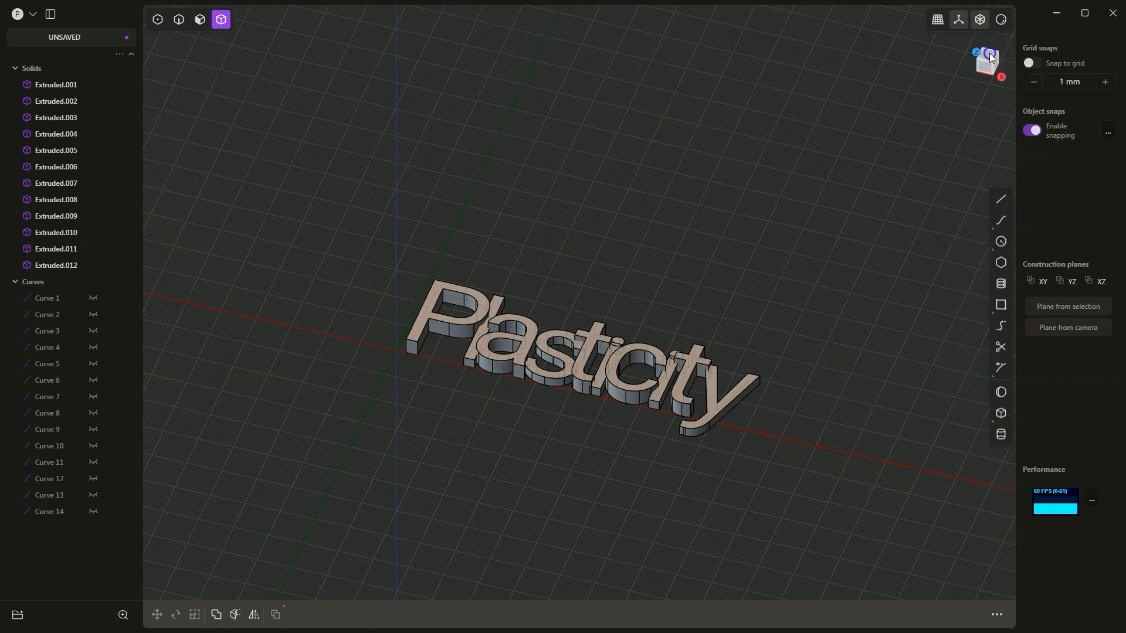
click(989, 60)
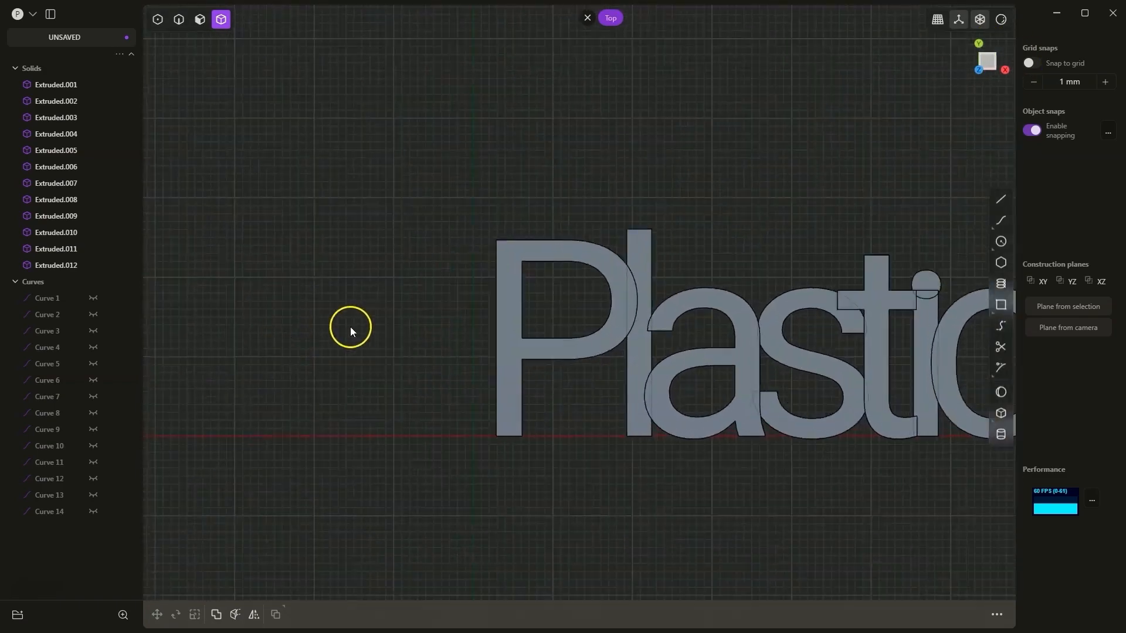
mouse_move(999, 241)
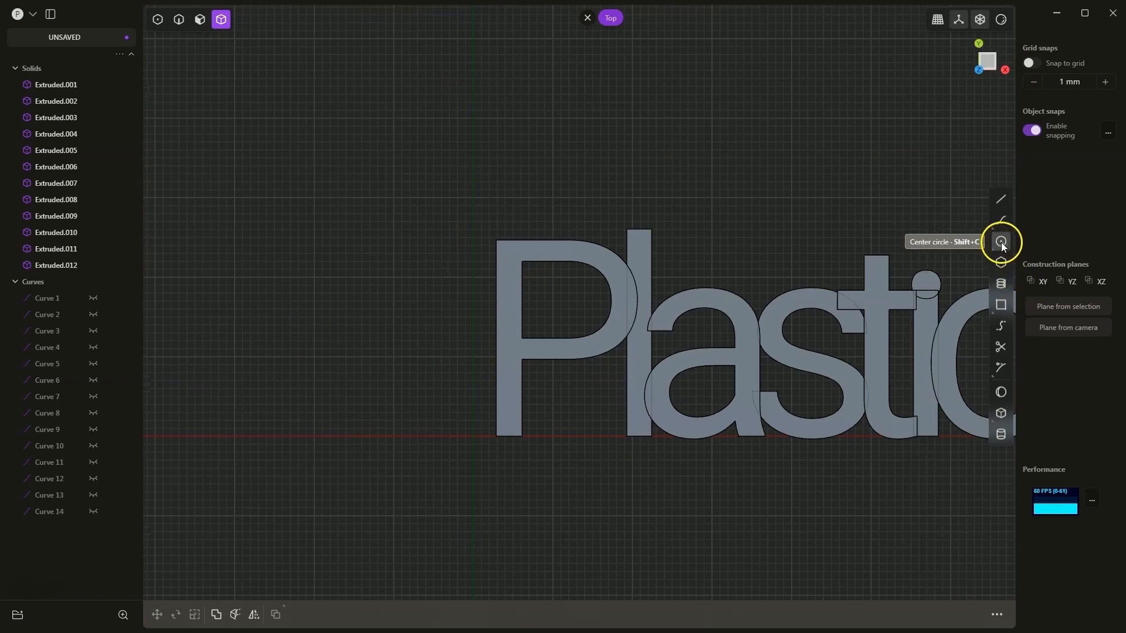
- Draw a small and a larger center circle concentric on the P's left edge midpoint
click(1000, 241)
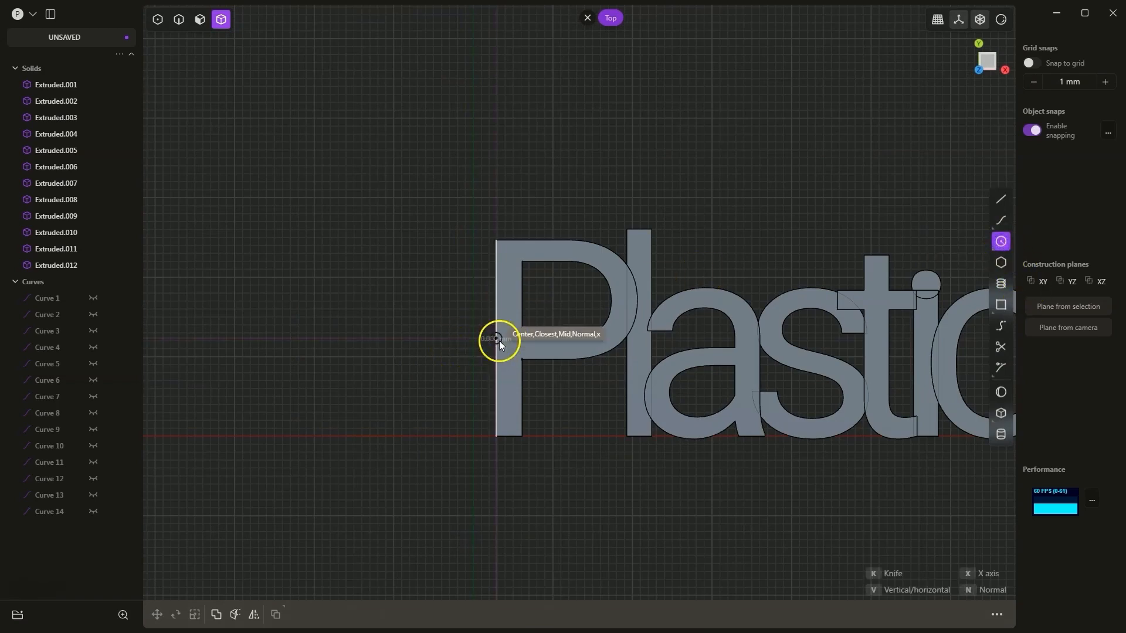
mouse_move(508, 357)
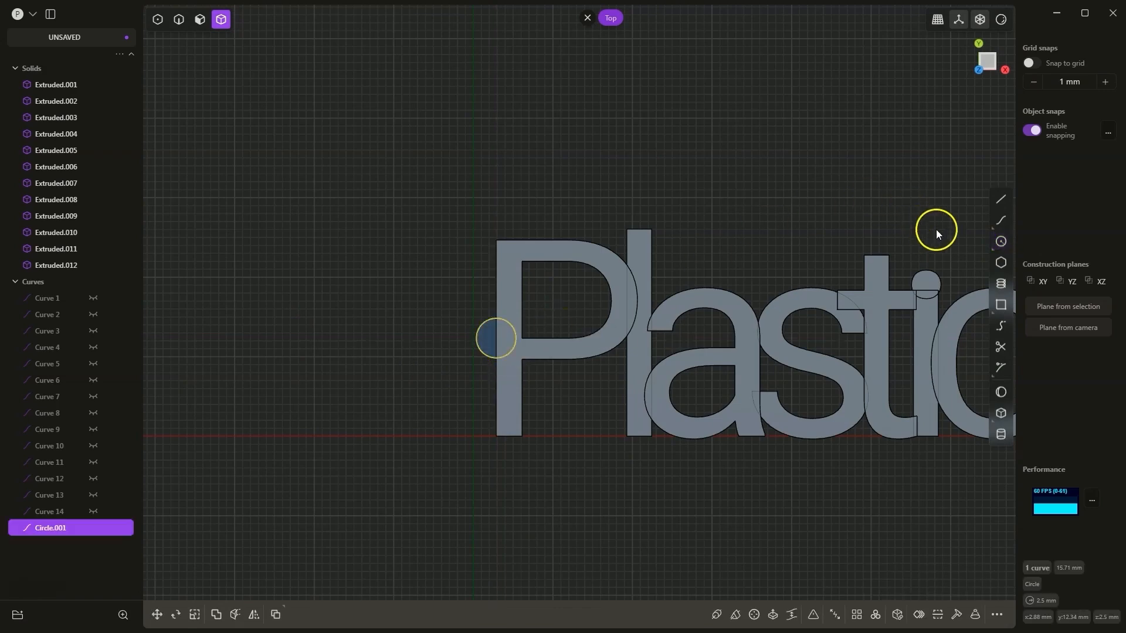
click(1000, 241)
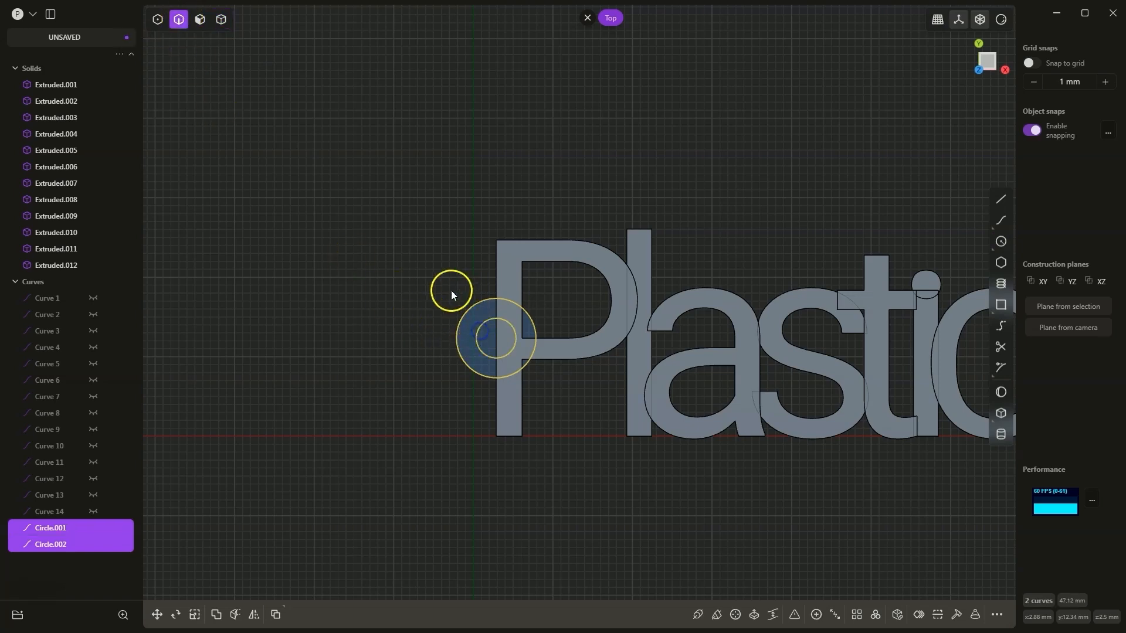
drag(451, 289, 474, 338)
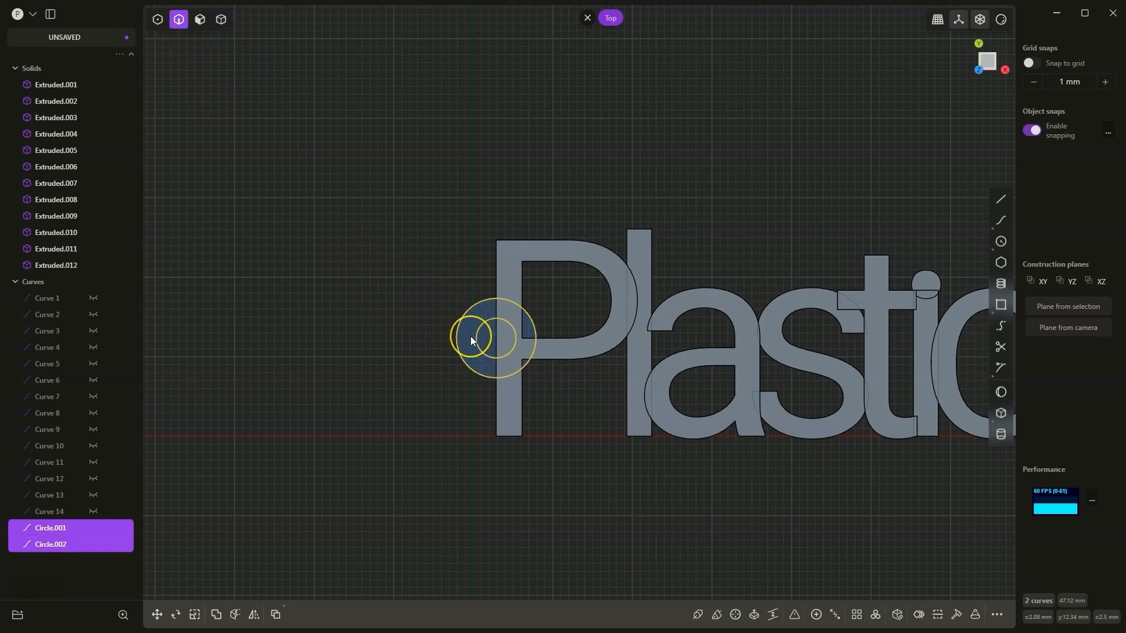
click(157, 618)
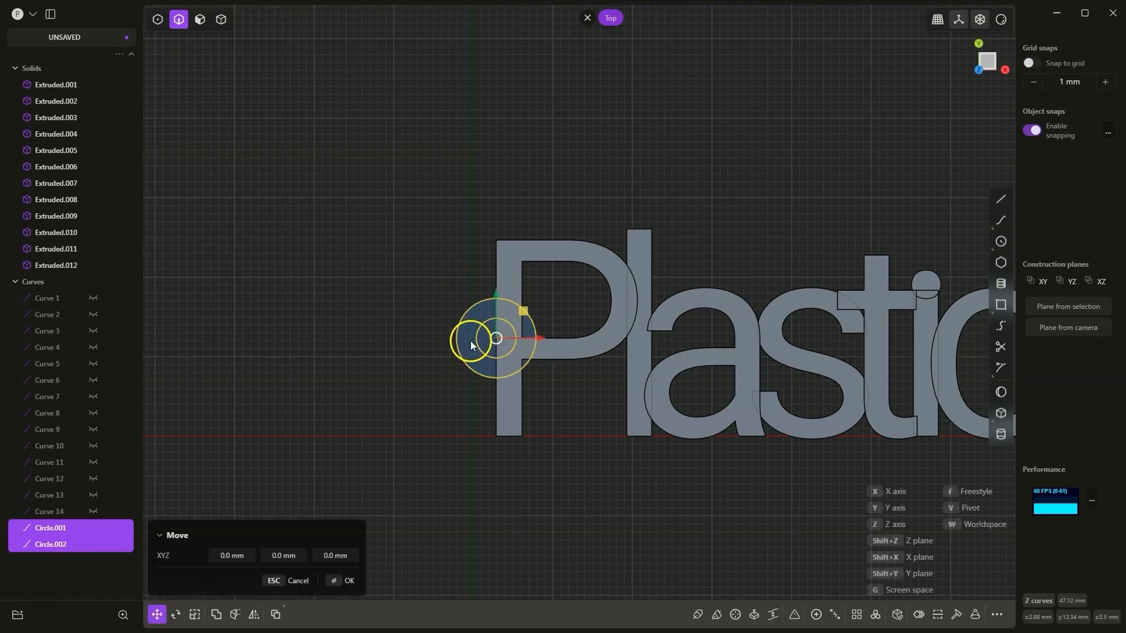
drag(470, 344, 542, 343)
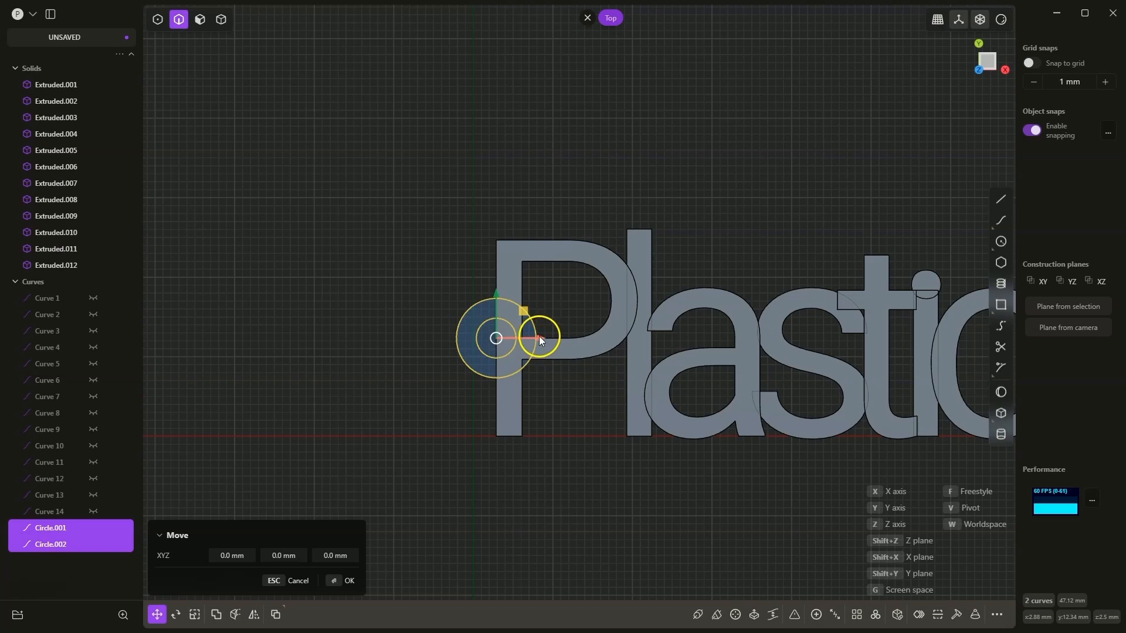
drag(535, 338, 521, 339)
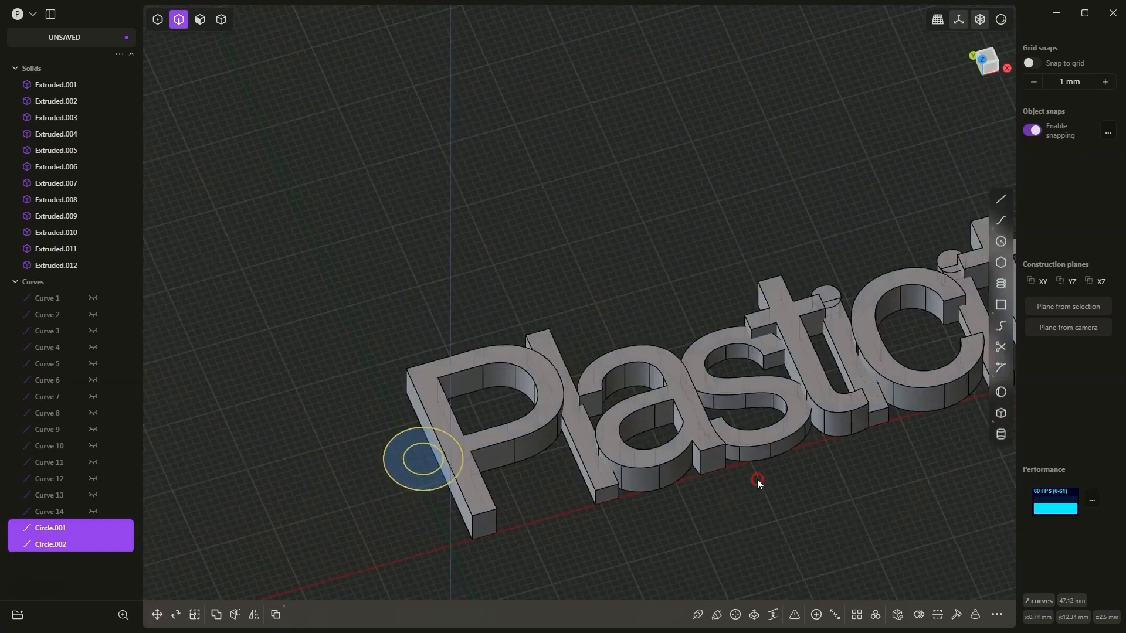
- Extrude the region between the circles 2.5 mm into a ring solid at the P
drag(754, 481, 732, 477)
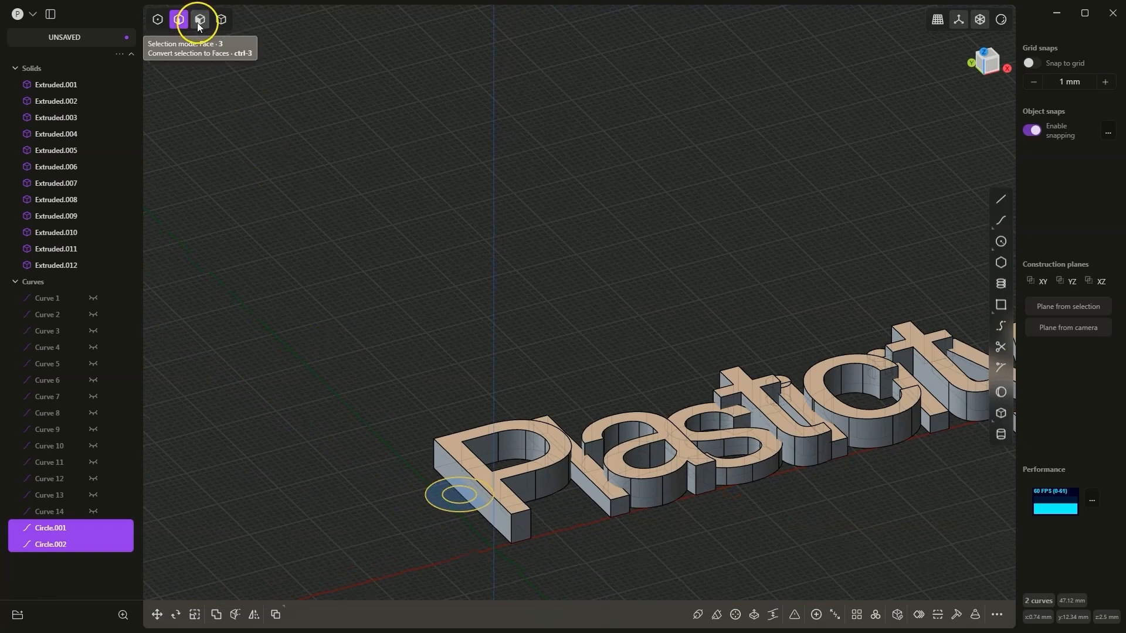
click(179, 19)
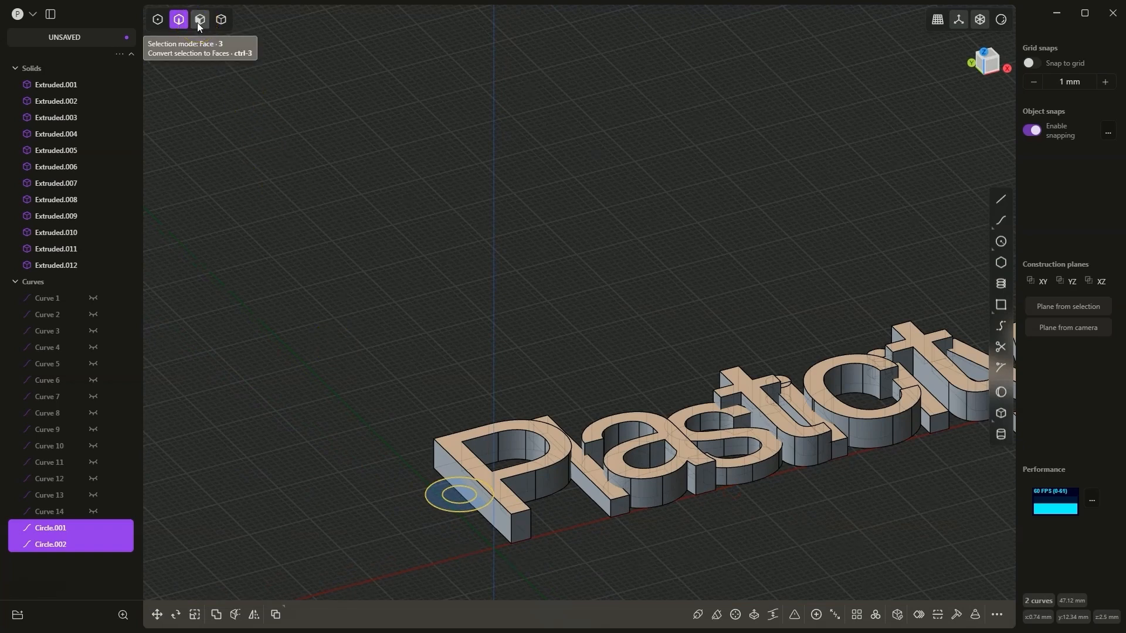
click(199, 19)
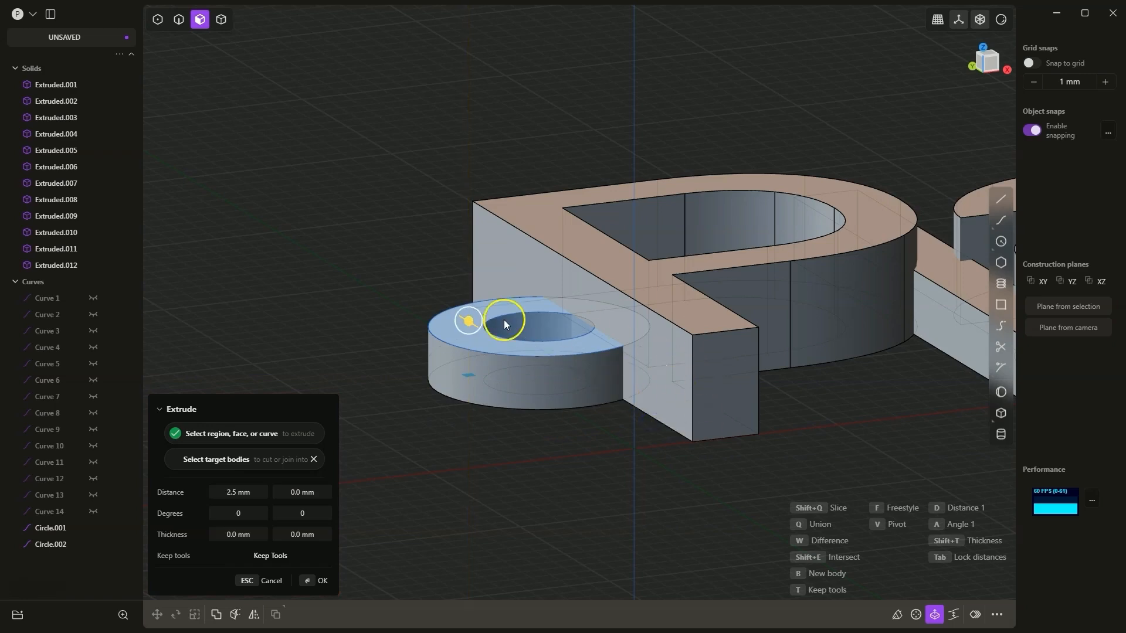
mouse_move(524, 332)
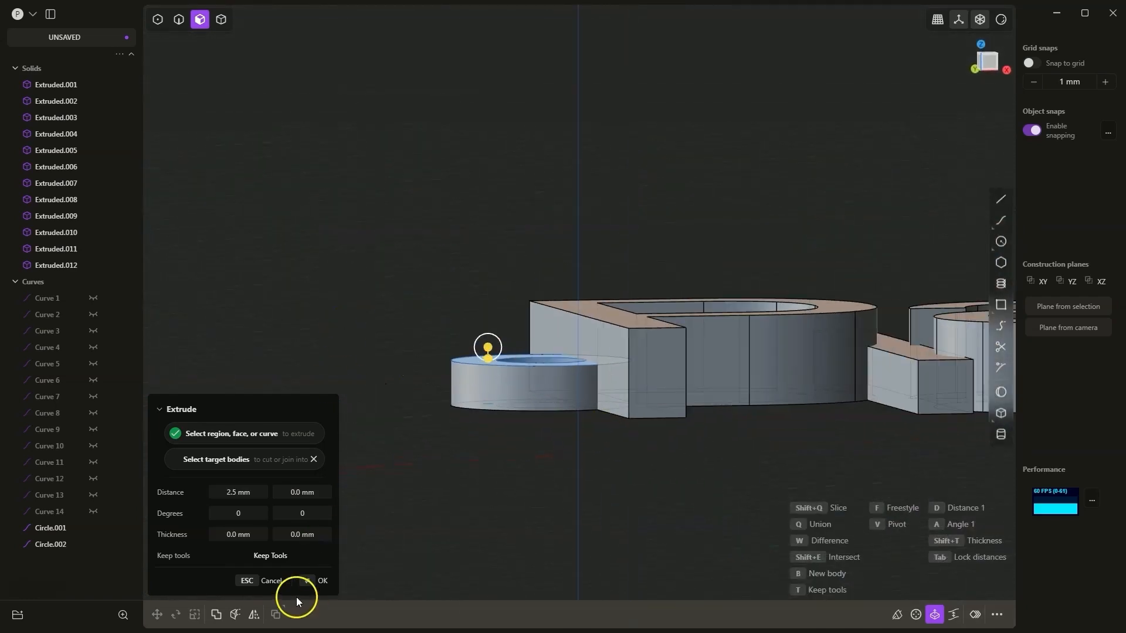
click(322, 581)
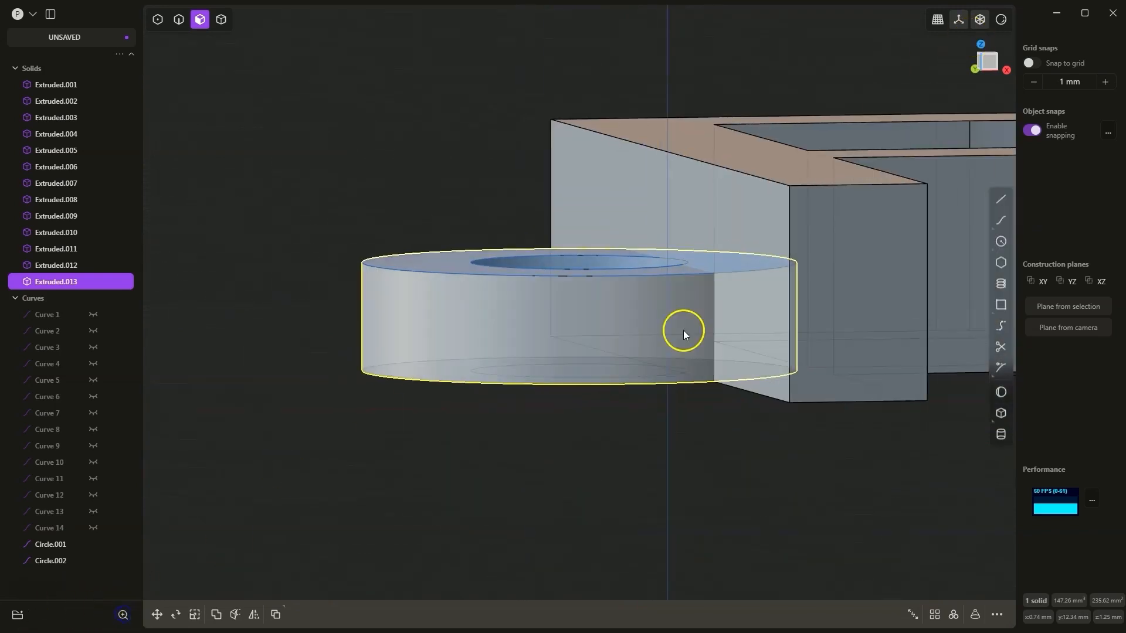
click(122, 614)
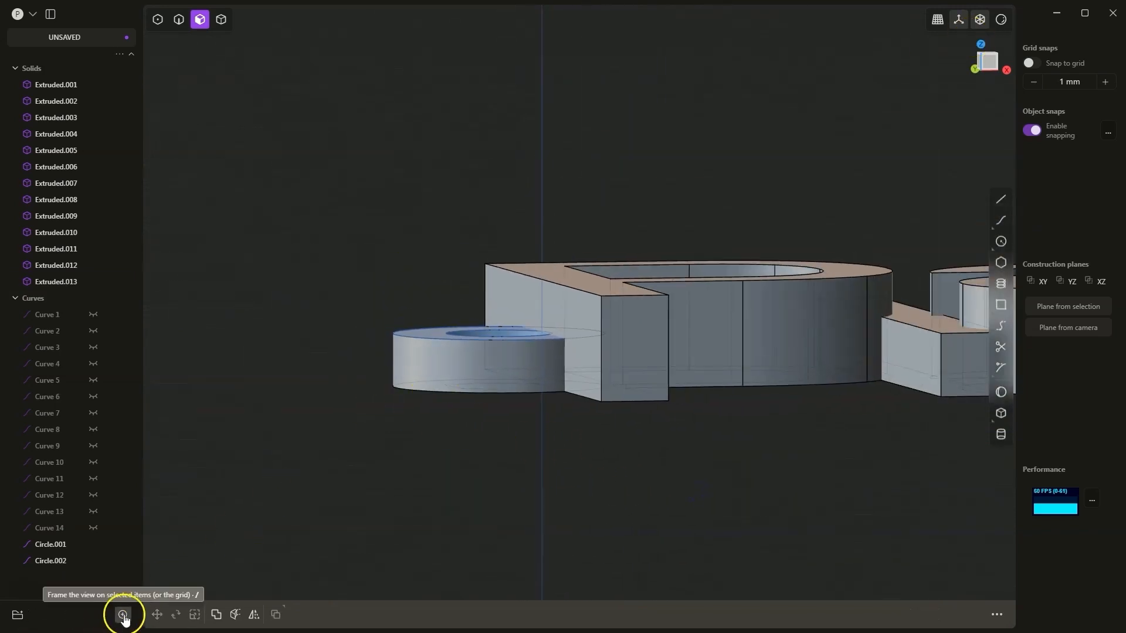
click(124, 616)
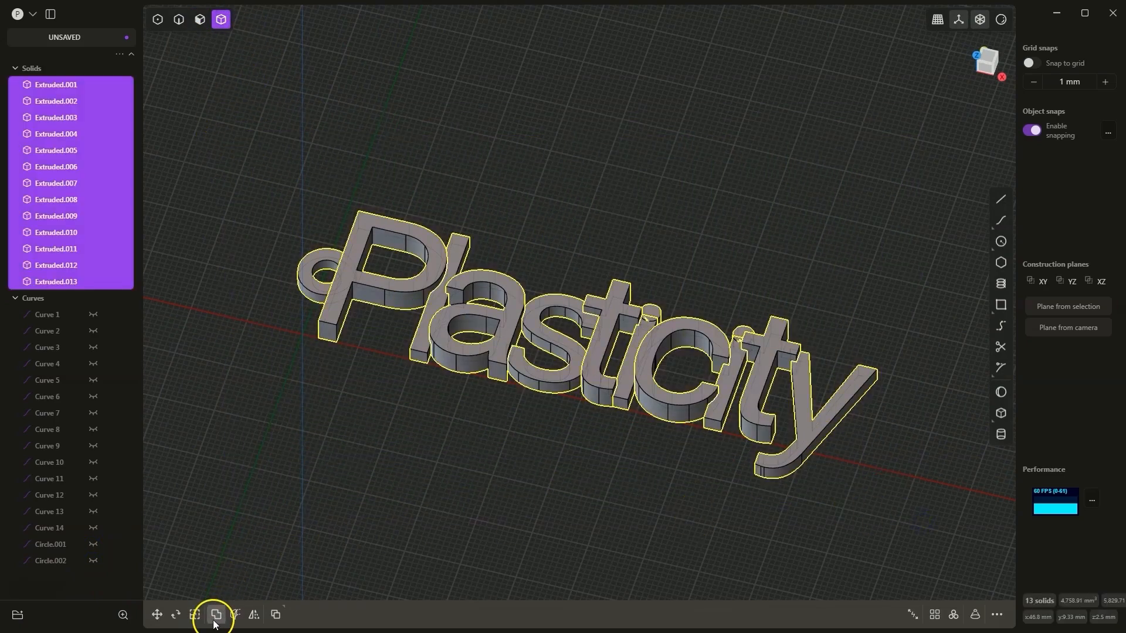
- Union all thirteen solids into the single body Extruded.001 via Boolean Union
click(215, 614)
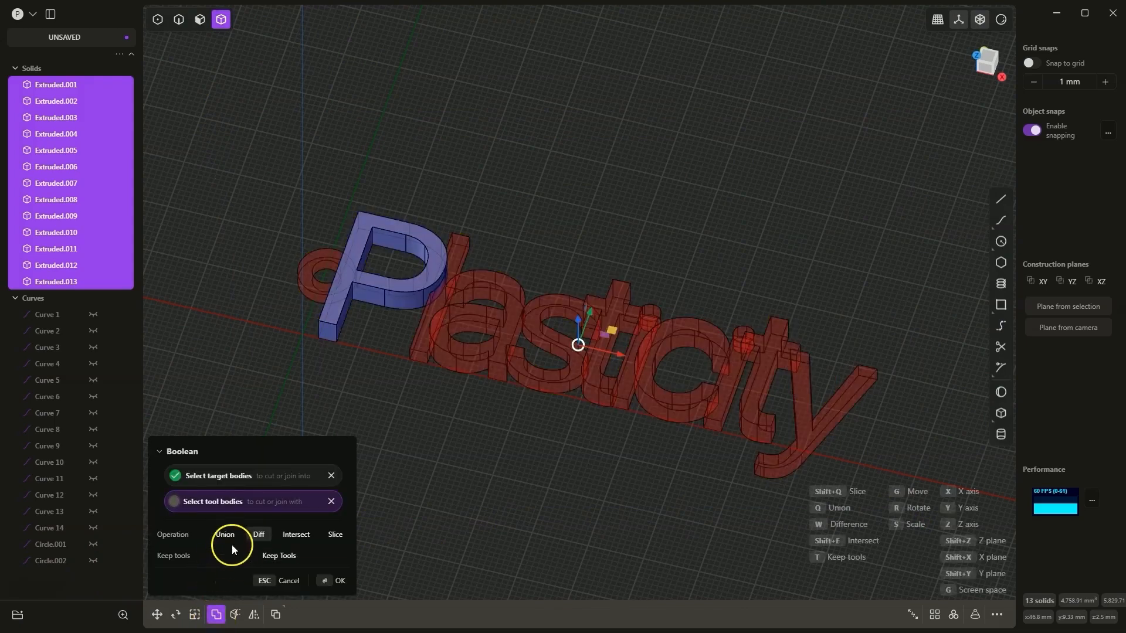
click(225, 535)
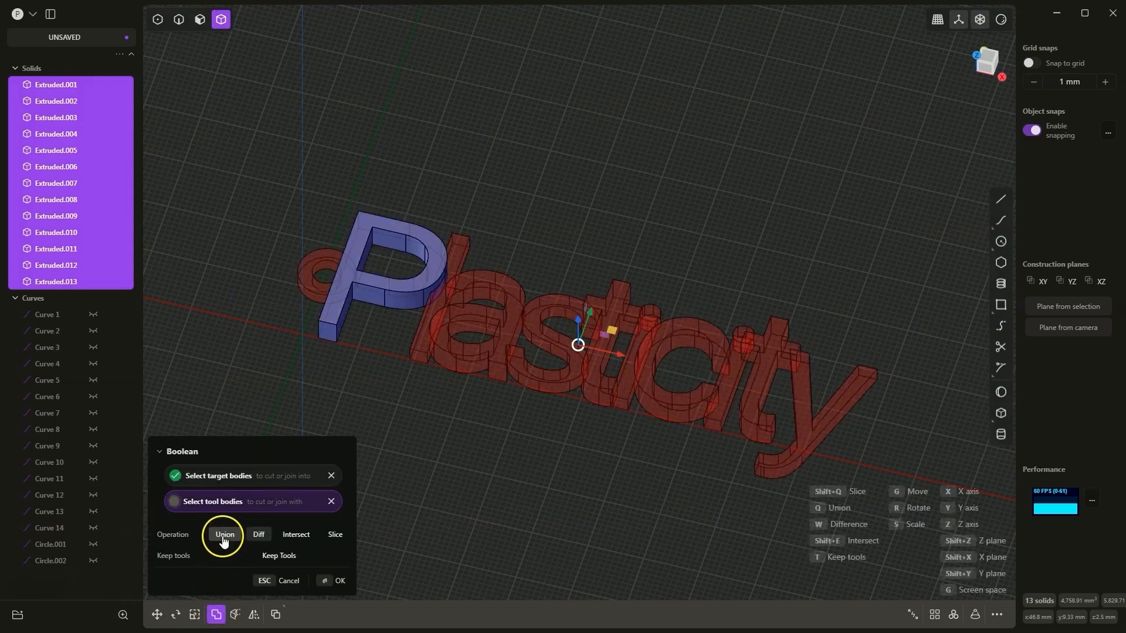
click(338, 580)
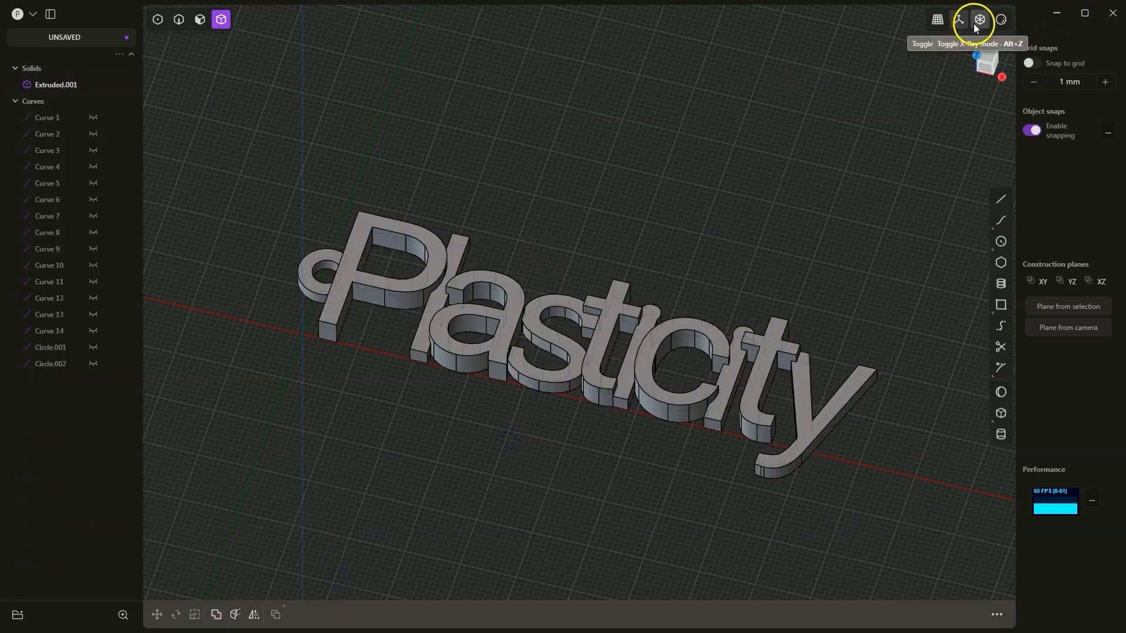
- Switch the viewport to a lighter shaded mode and orbit to inspect the keychain
click(979, 20)
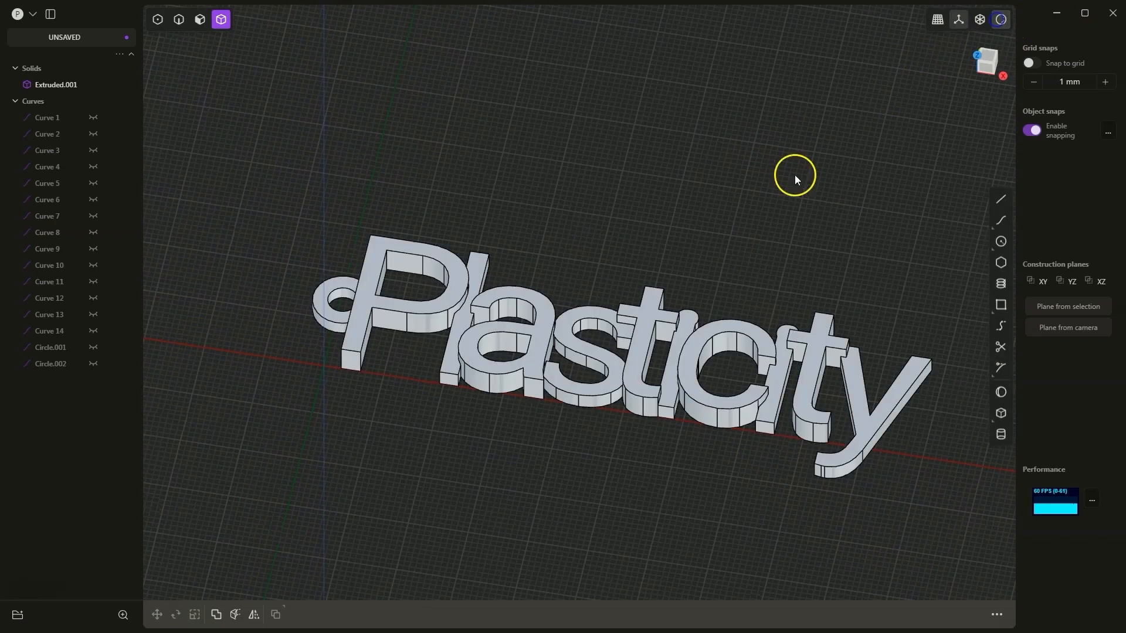
drag(793, 178, 700, 344)
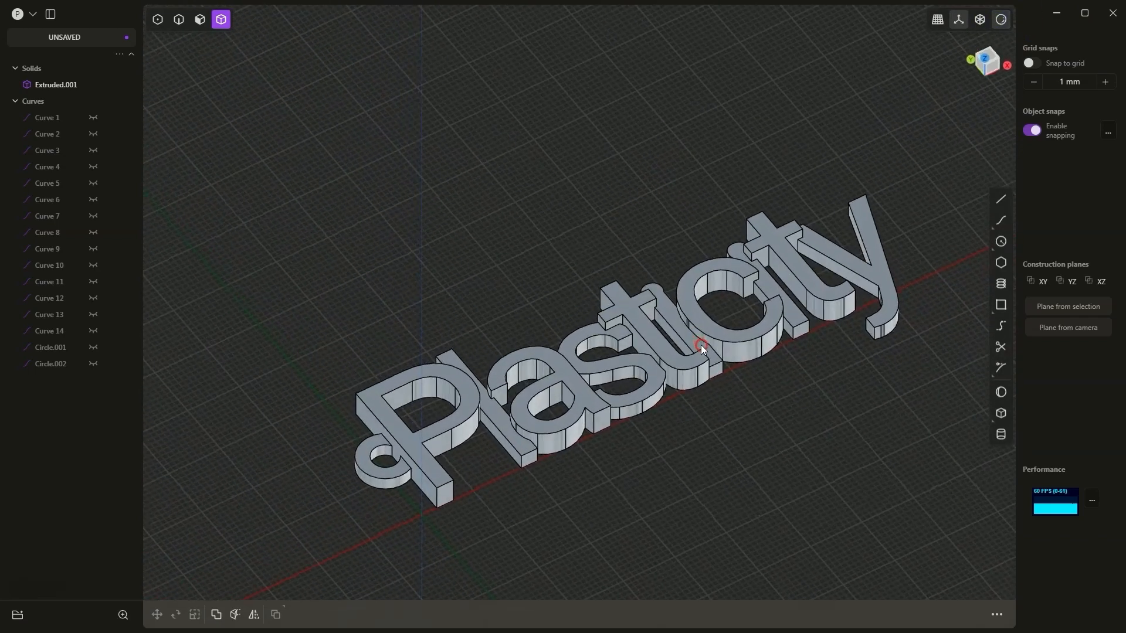